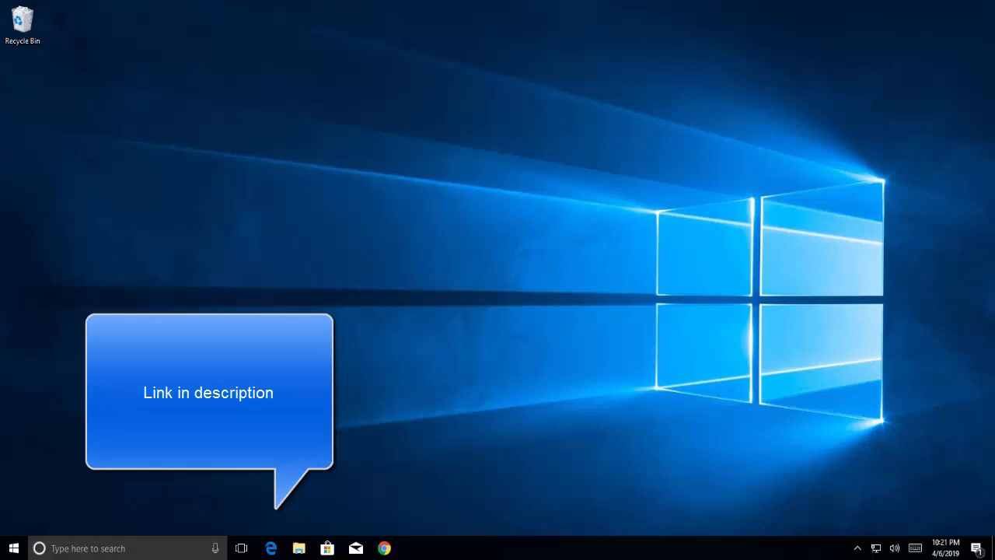
pyautogui.moveTo(731, 255)
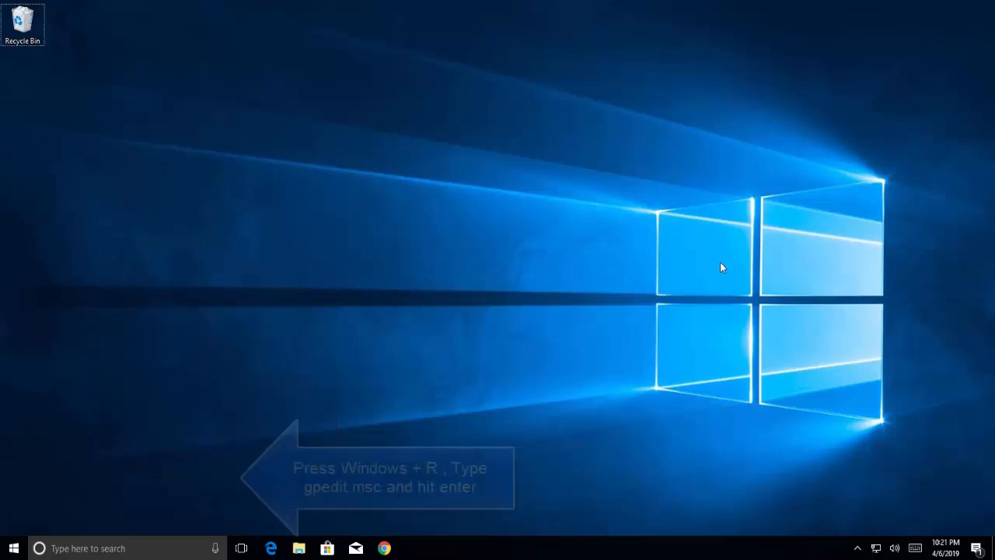
# - Run gpedit.msc from the Run dialog to launch the Local Group Policy Editor
pyautogui.press('win+r')
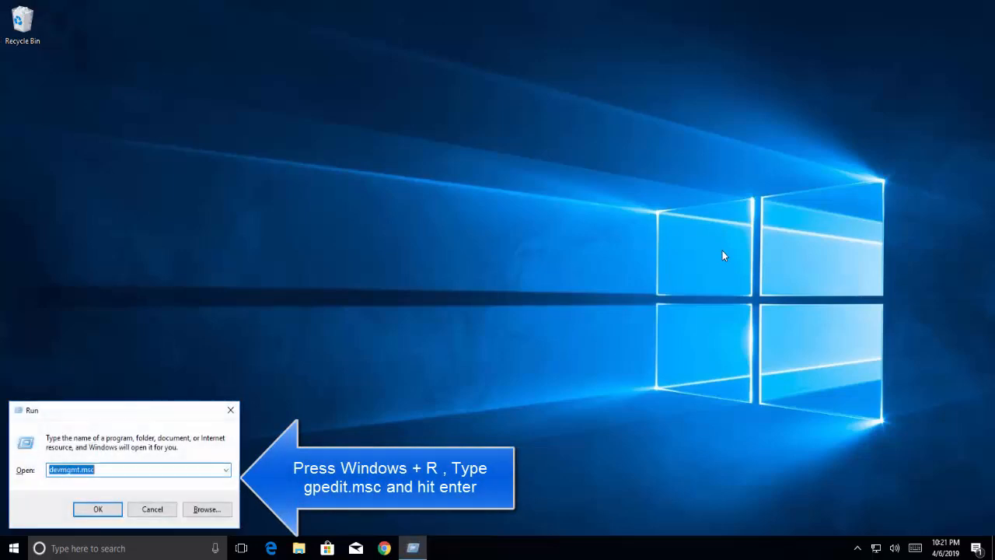
pyautogui.write('g')
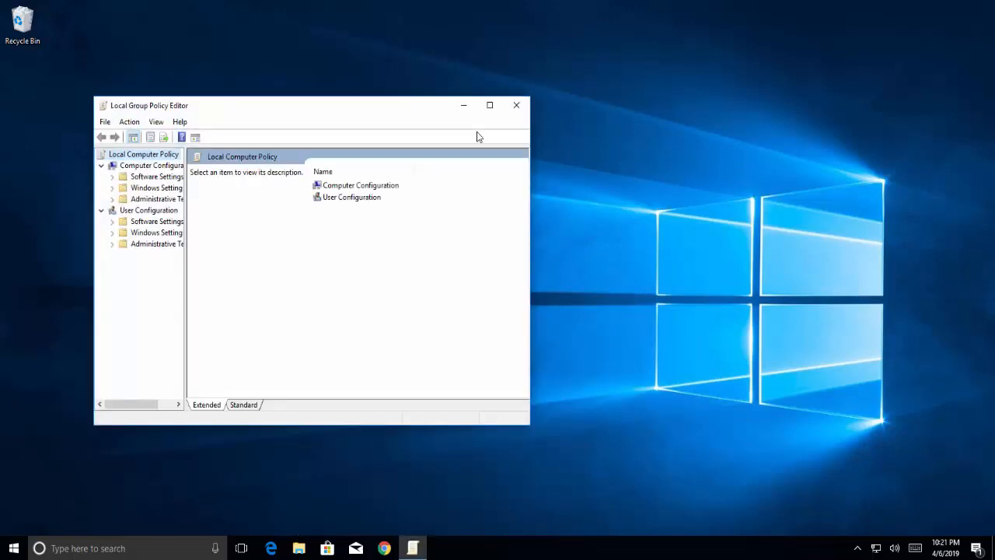
# - Maximize the editor and browse Computer Configuration > Administrative Templates > Windows Components to Data Collection and Preview Builds
pyautogui.click(488, 106)
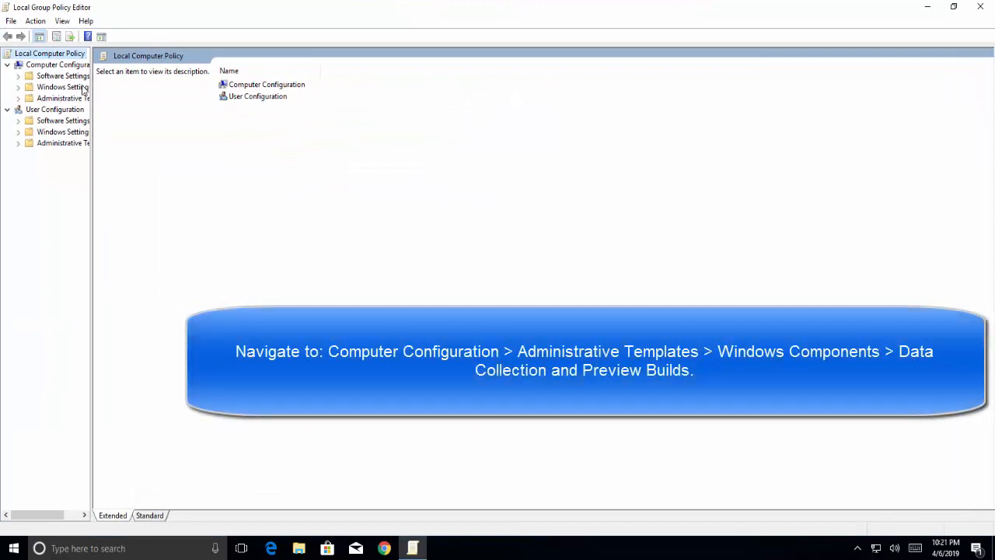
pyautogui.moveTo(93, 80)
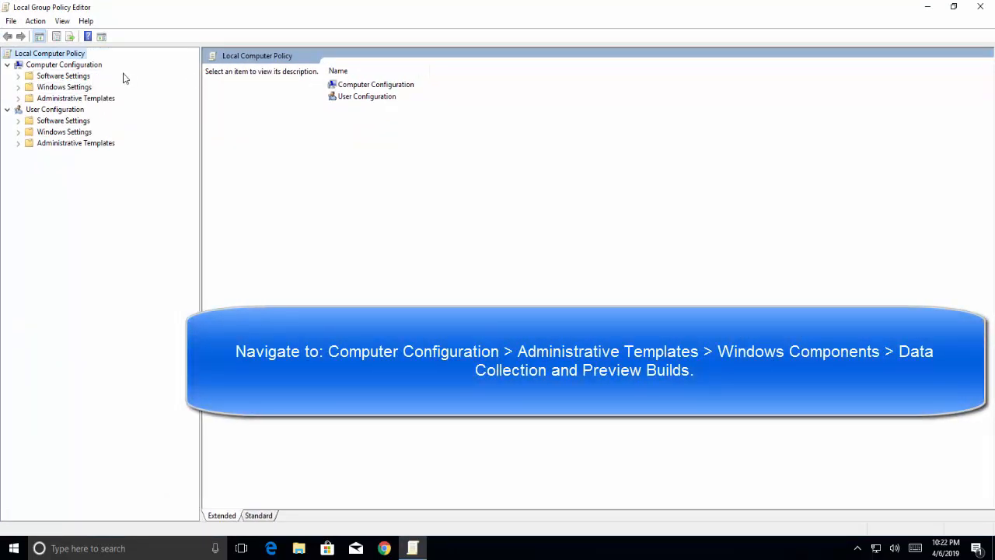
pyautogui.click(65, 63)
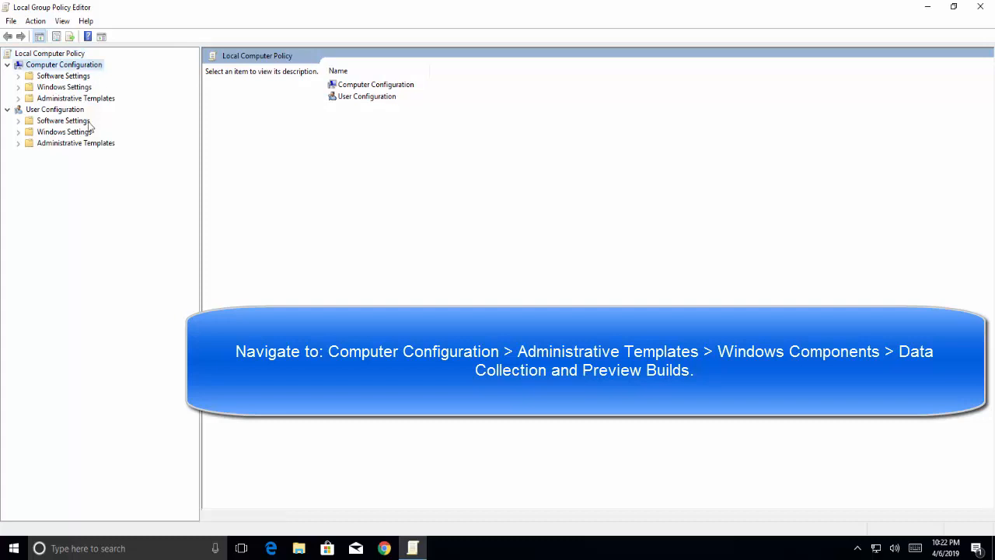
pyautogui.click(75, 98)
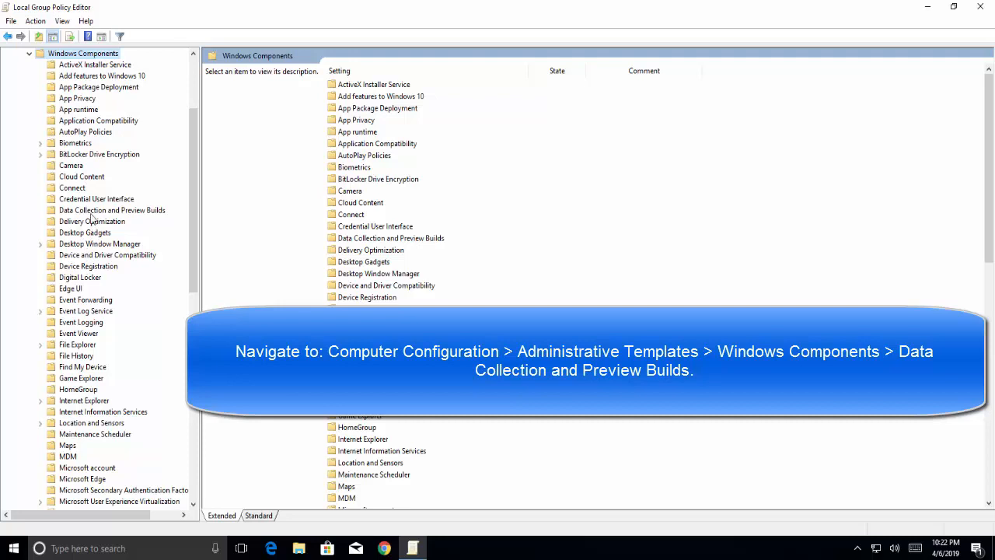
pyautogui.click(112, 210)
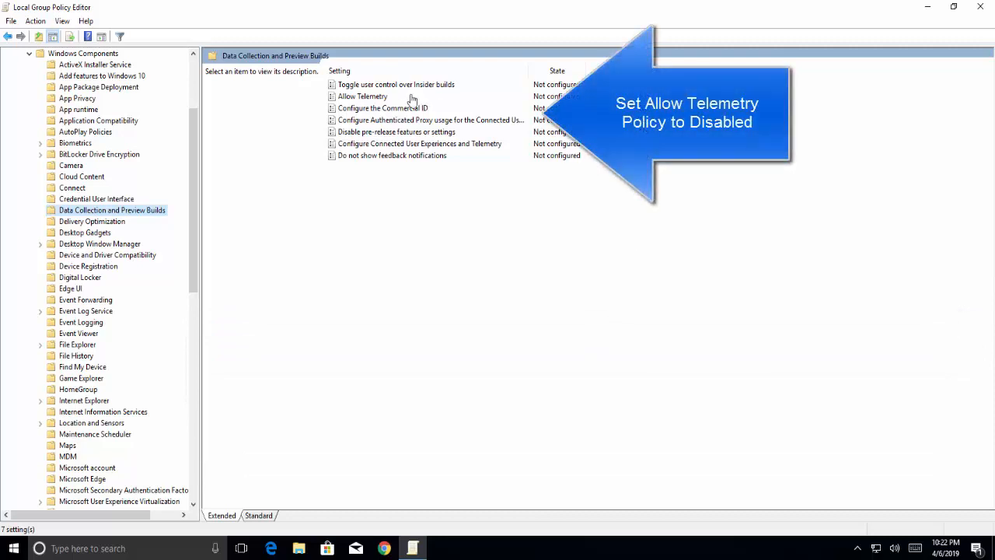
# - Set the Allow Telemetry policy to Disabled, apply it, and close the Group Policy Editor
pyautogui.click(362, 97)
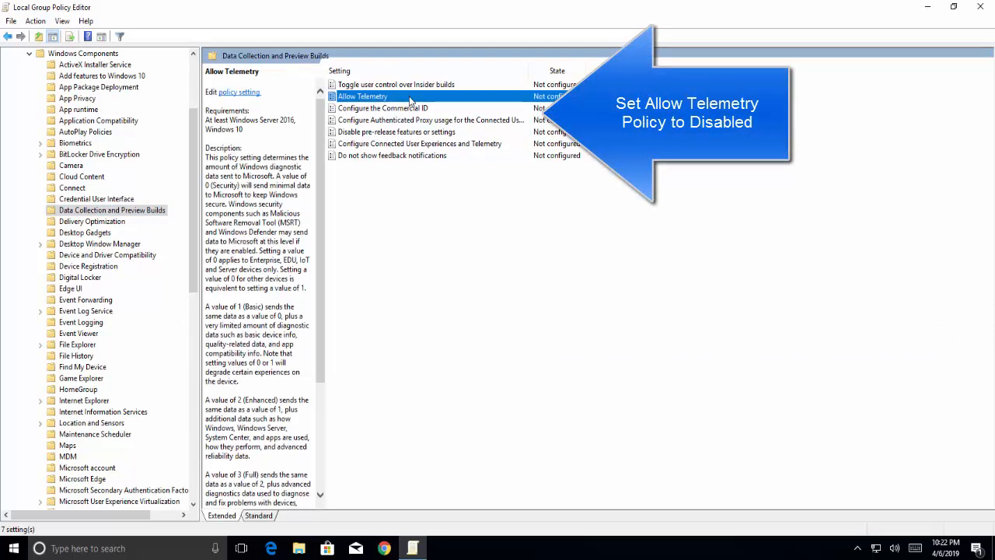
pyautogui.doubleClick(362, 97)
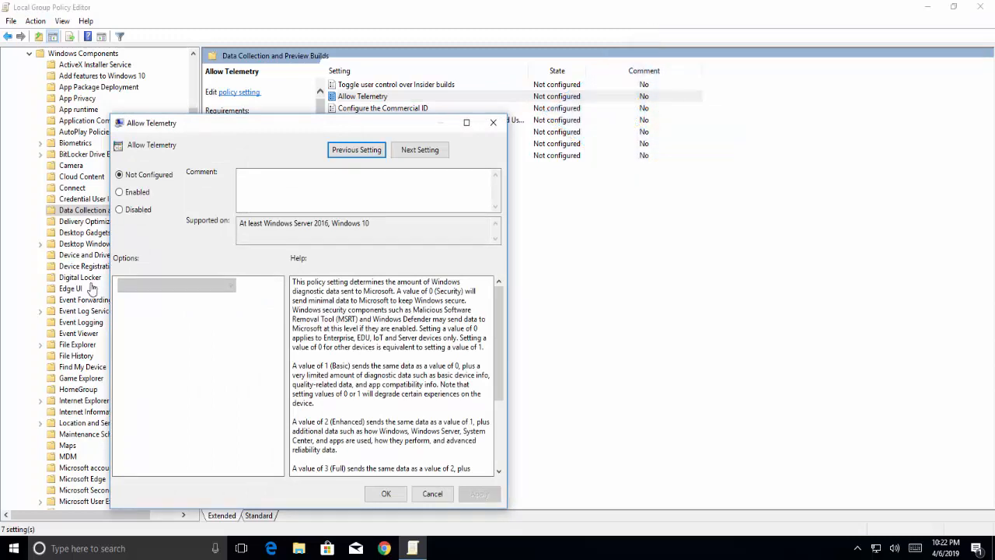
pyautogui.click(120, 208)
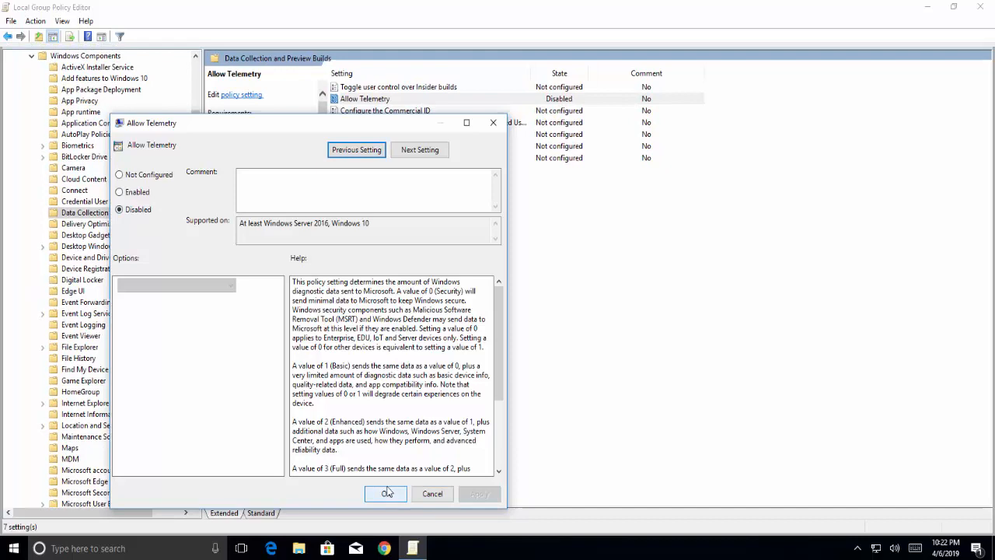
pyautogui.click(385, 495)
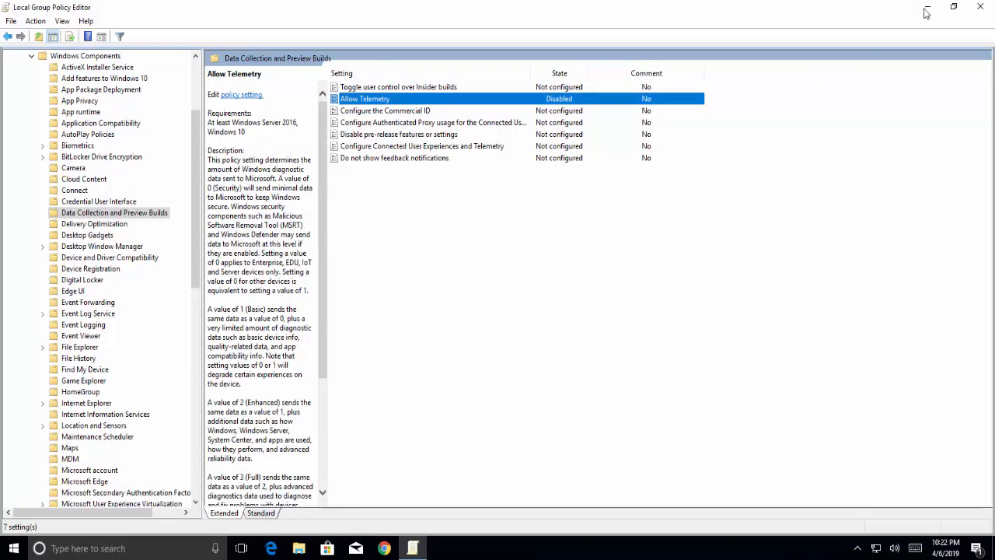
pyautogui.click(979, 7)
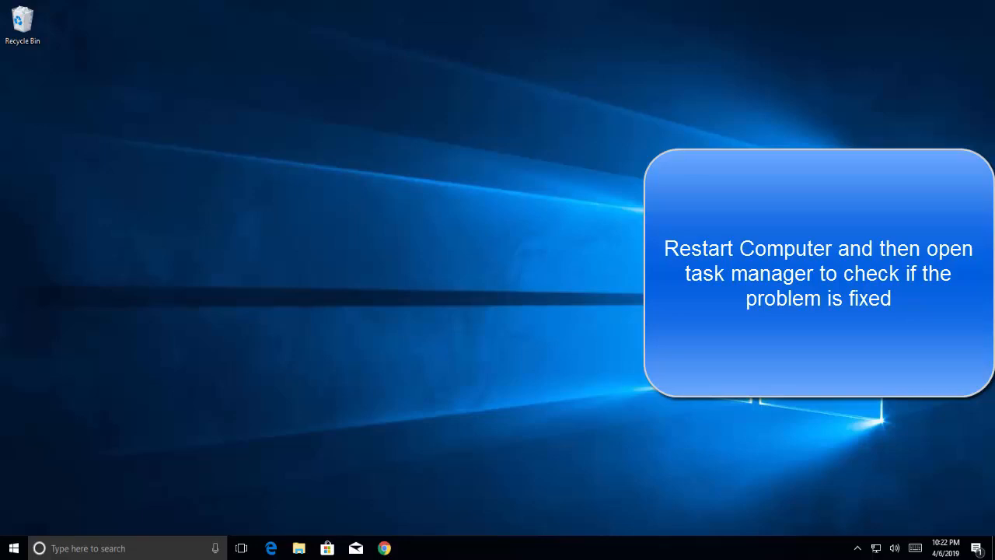
pyautogui.moveTo(411, 218)
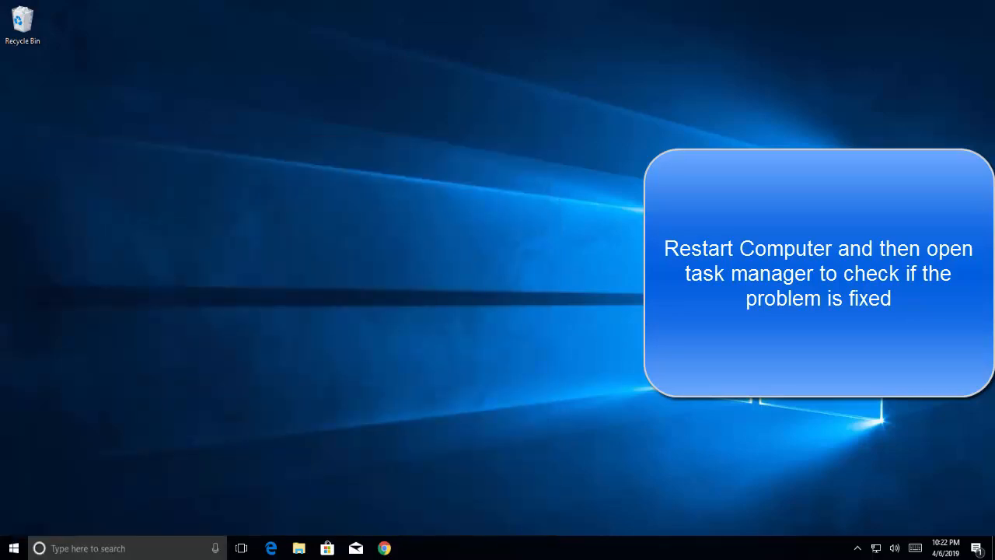
pyautogui.press('Win+r')
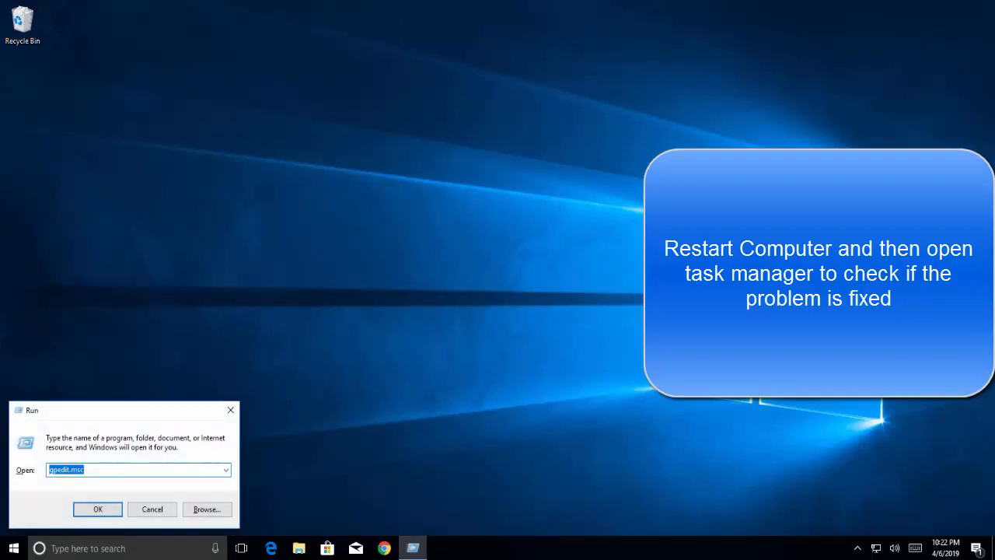
pyautogui.write('taskmgr')
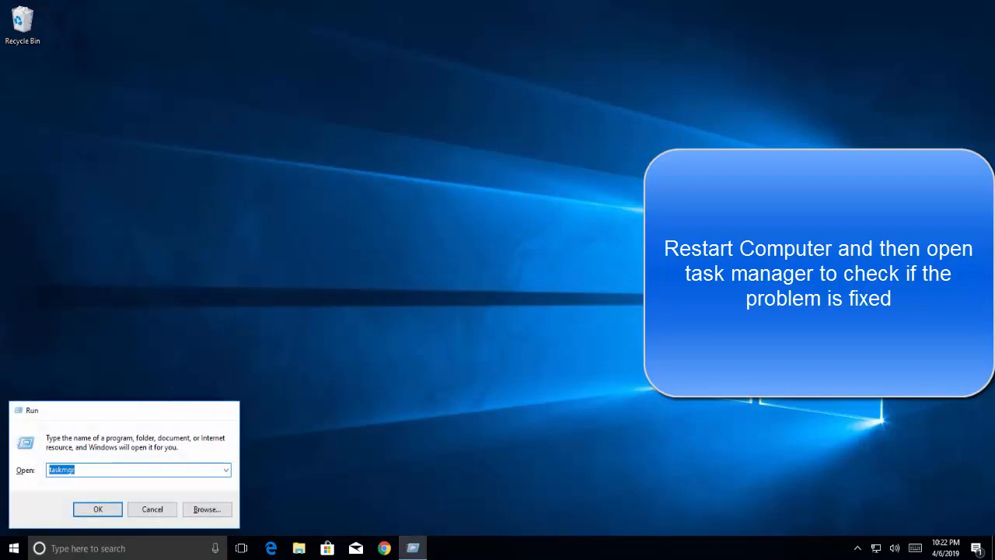
pyautogui.click(96, 509)
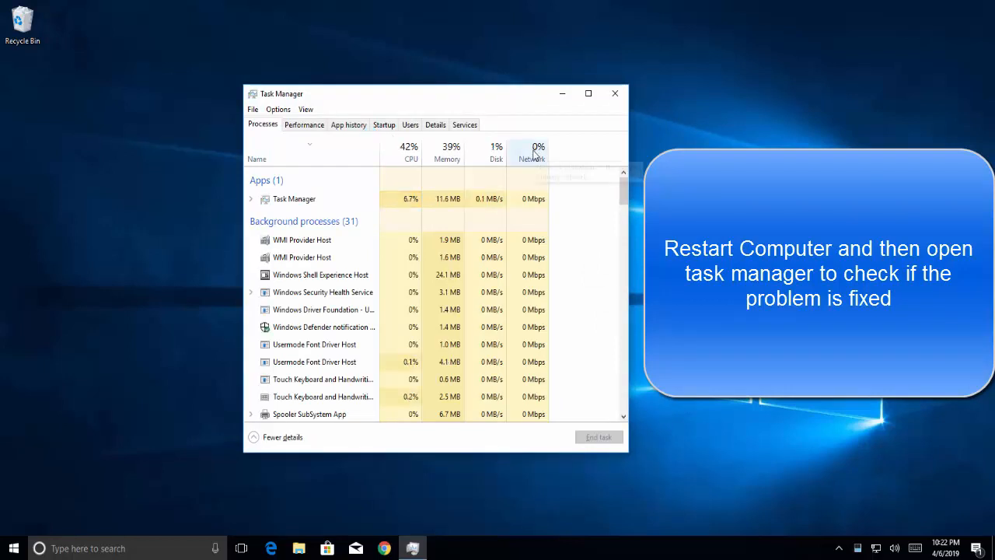
pyautogui.moveTo(532, 154)
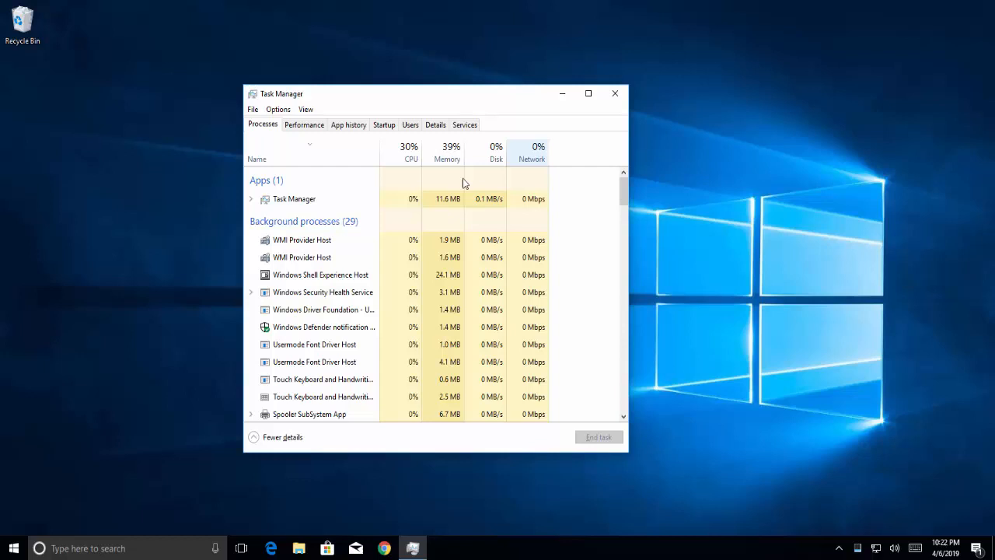
pyautogui.click(614, 93)
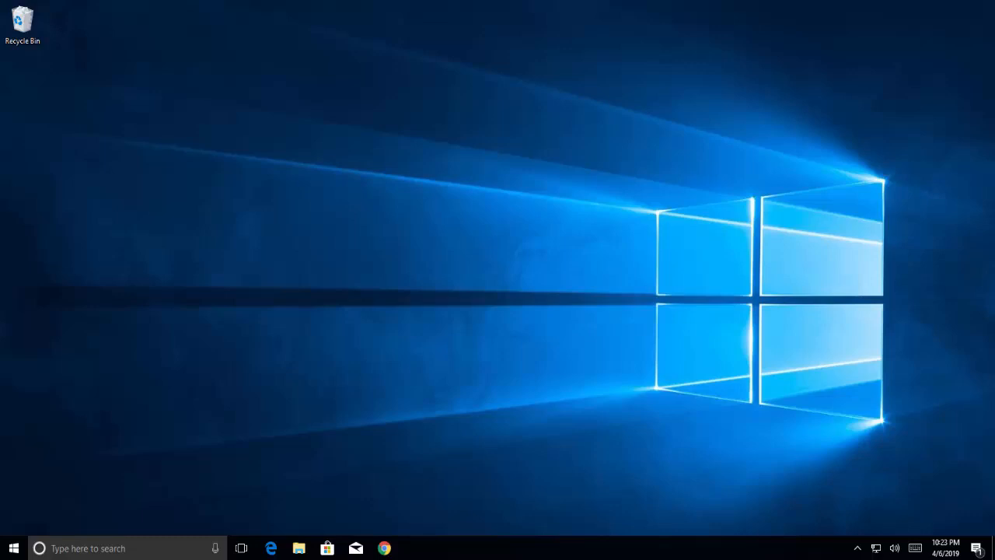
pyautogui.moveTo(824, 292)
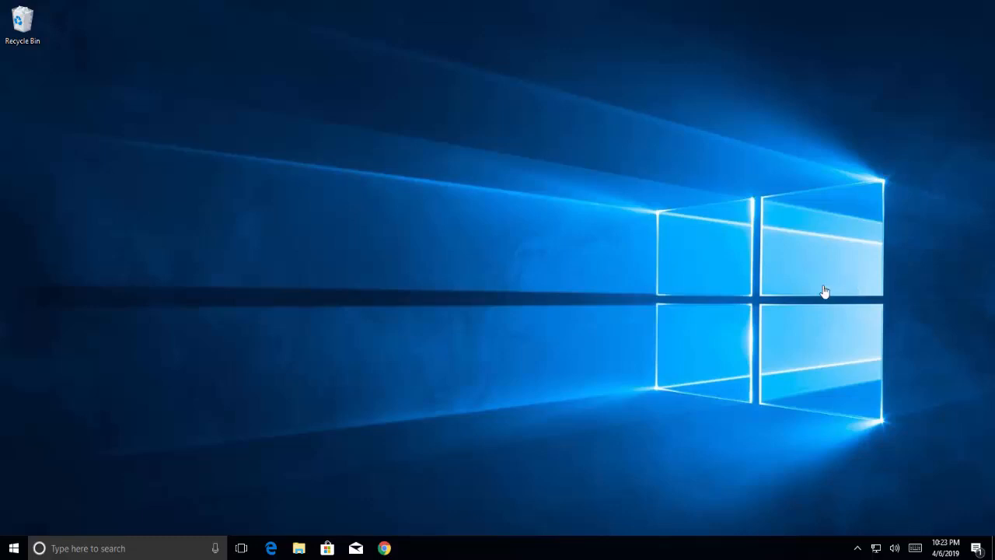
pyautogui.moveTo(785, 300)
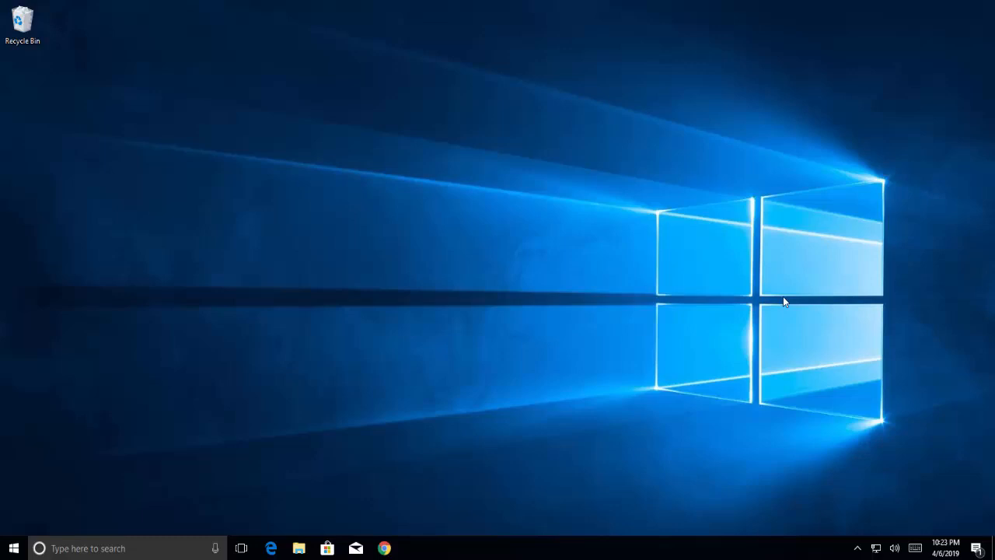
pyautogui.moveTo(780, 283)
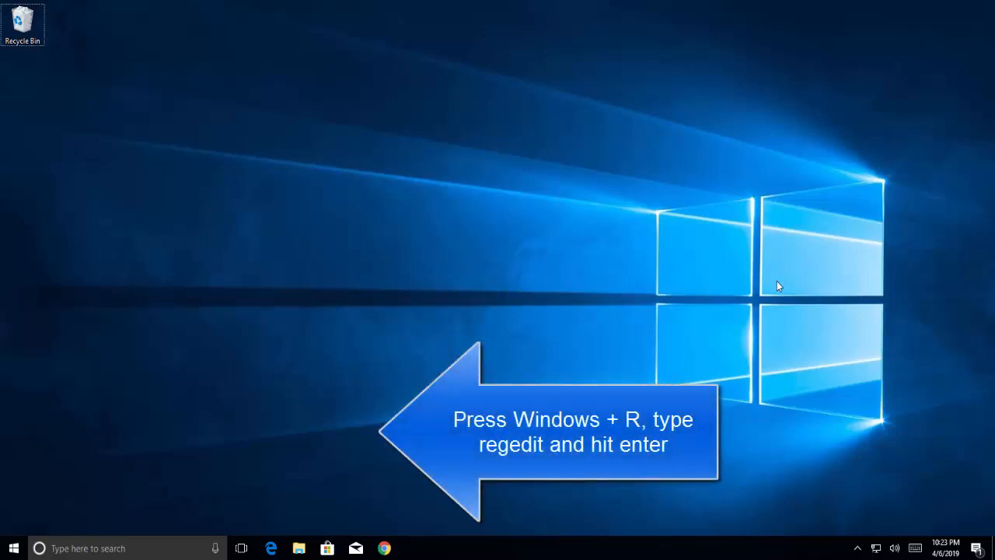
# - Run regedit from the Run dialog and accept the UAC prompt
pyautogui.press('win+r')
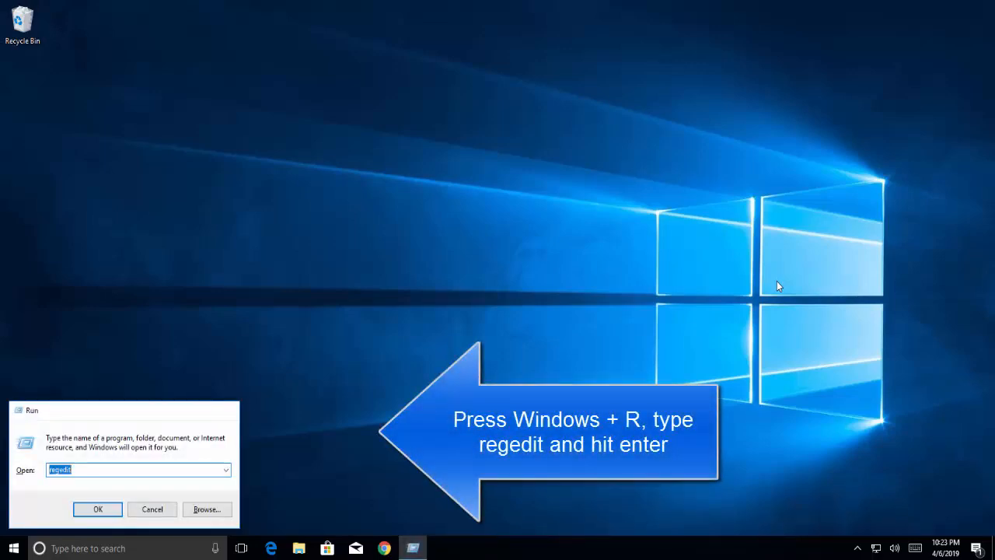
pyautogui.click(98, 508)
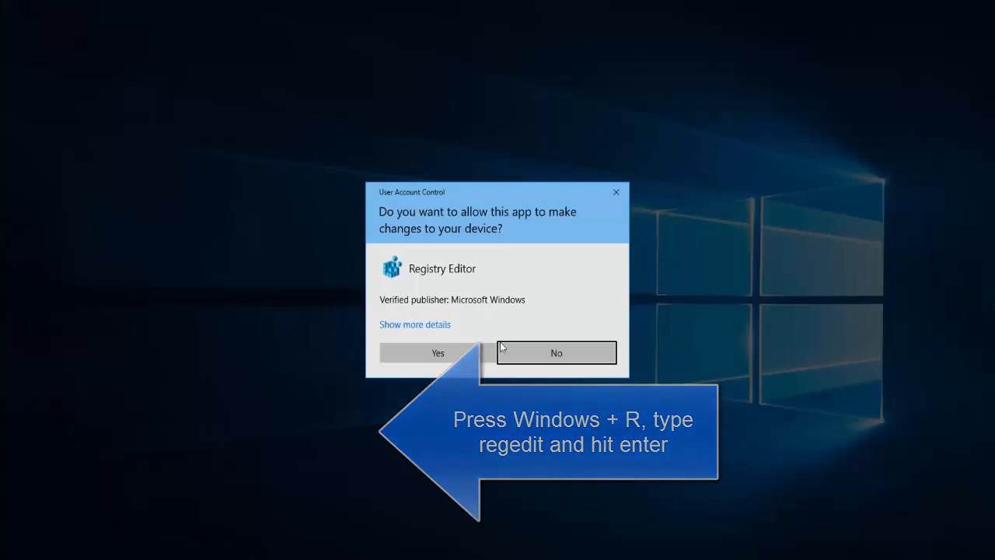
pyautogui.click(437, 351)
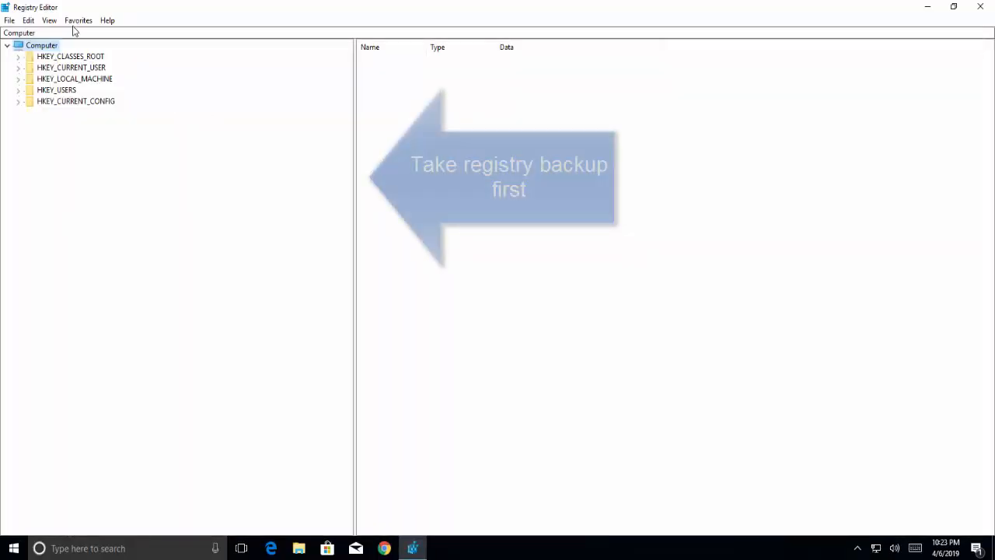
# - Export the full registry via File > Export to a backup file named 'Reg'
pyautogui.click(9, 20)
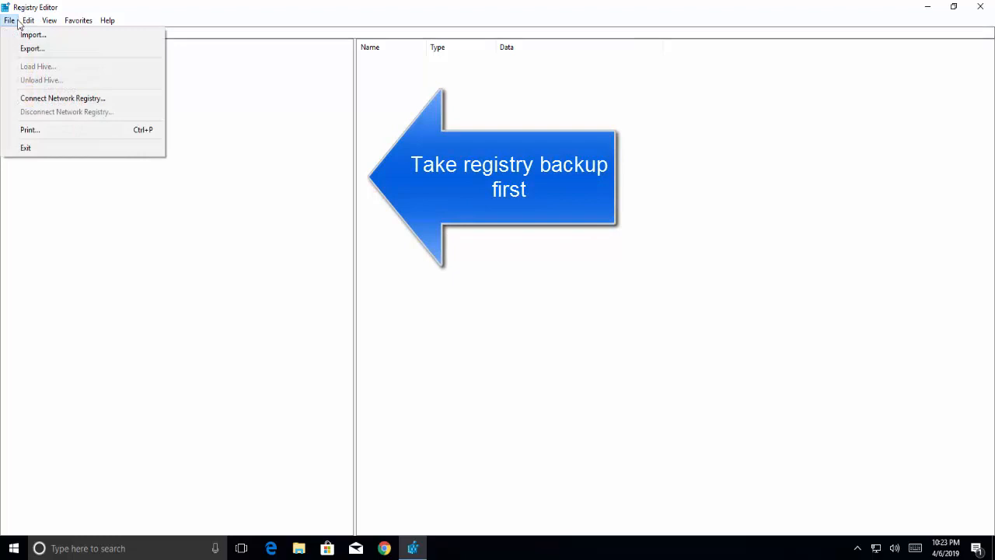
pyautogui.click(31, 49)
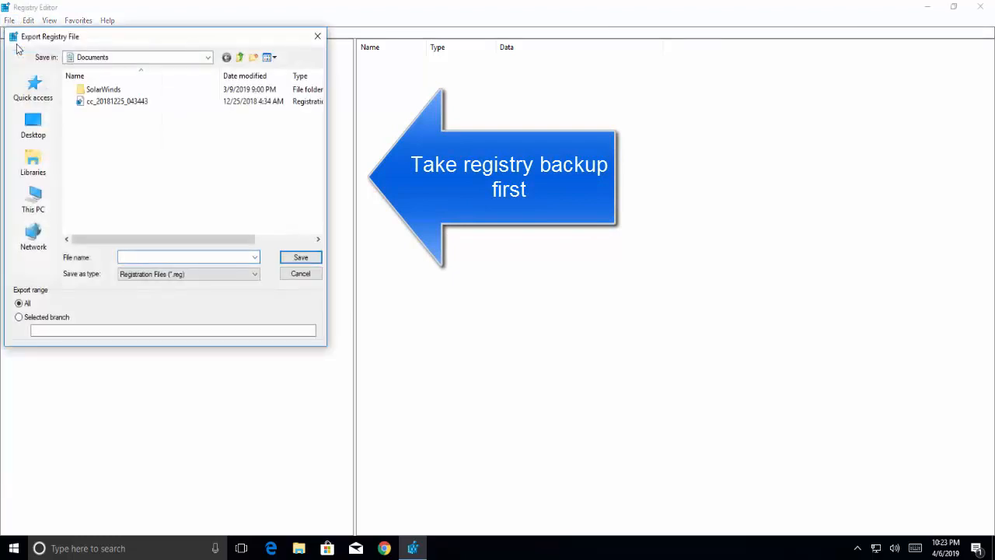
pyautogui.click(187, 258)
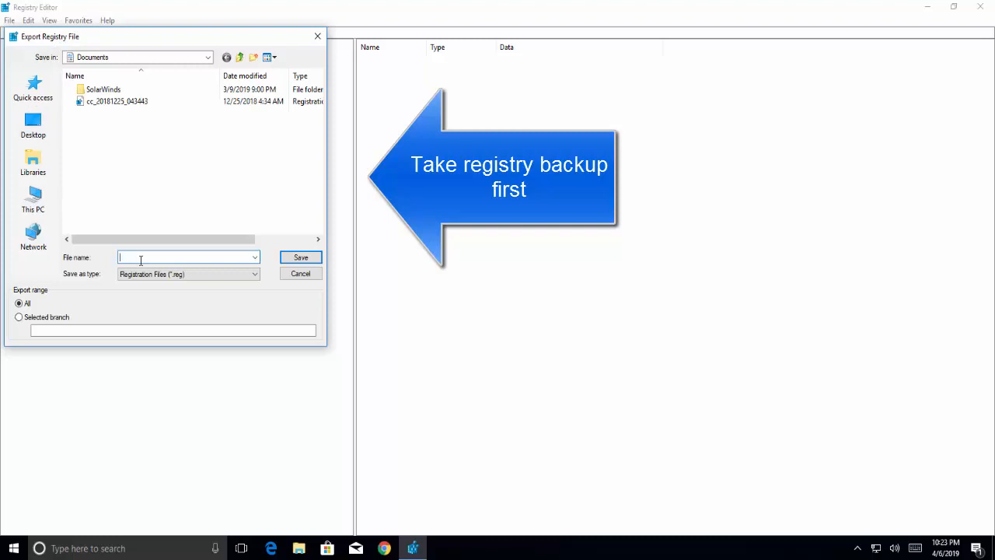
pyautogui.write('RegBkUP')
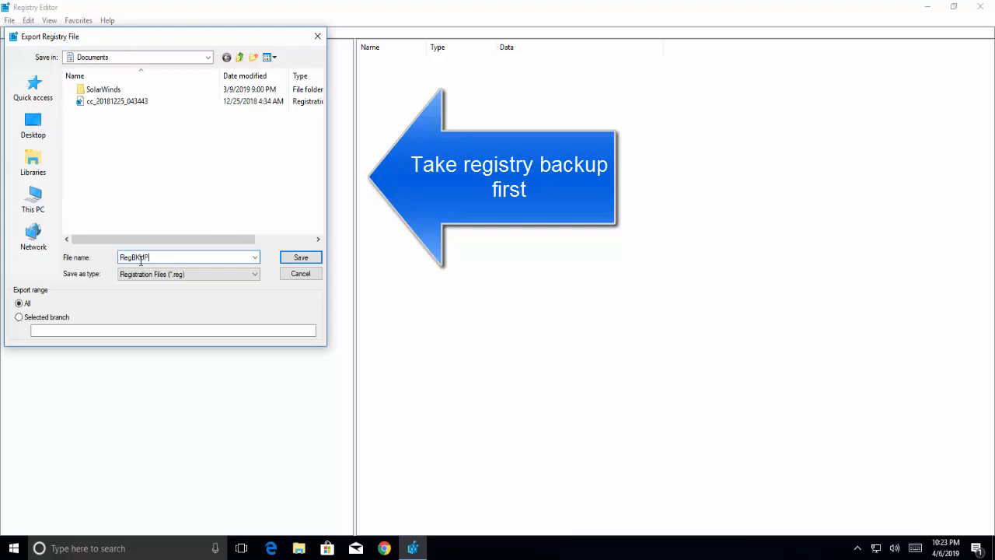
pyautogui.click(300, 257)
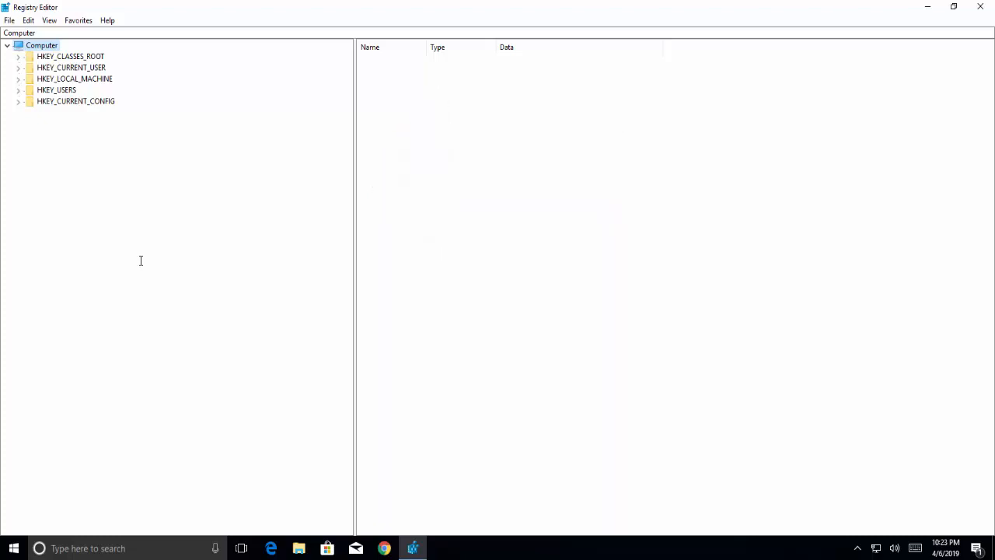
pyautogui.moveTo(149, 94)
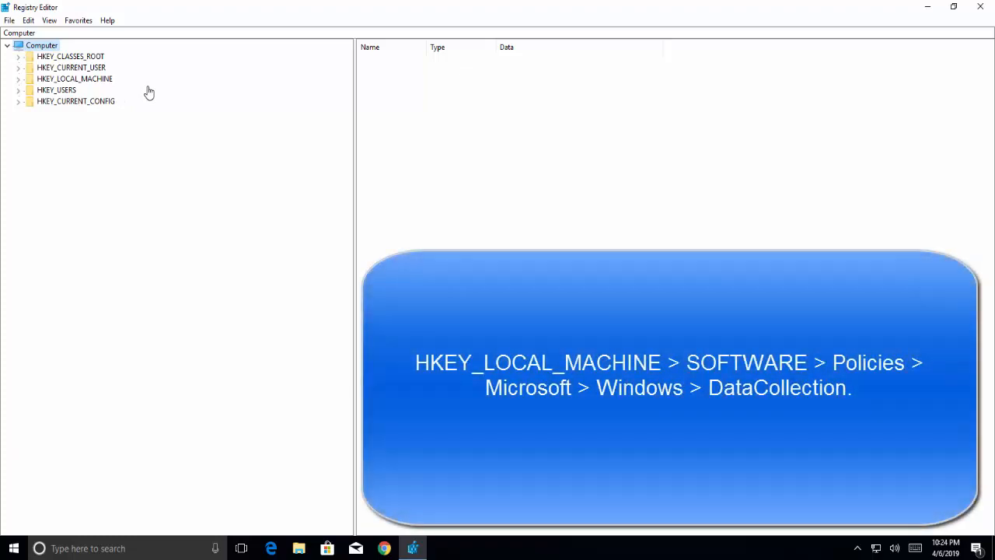
pyautogui.moveTo(100, 84)
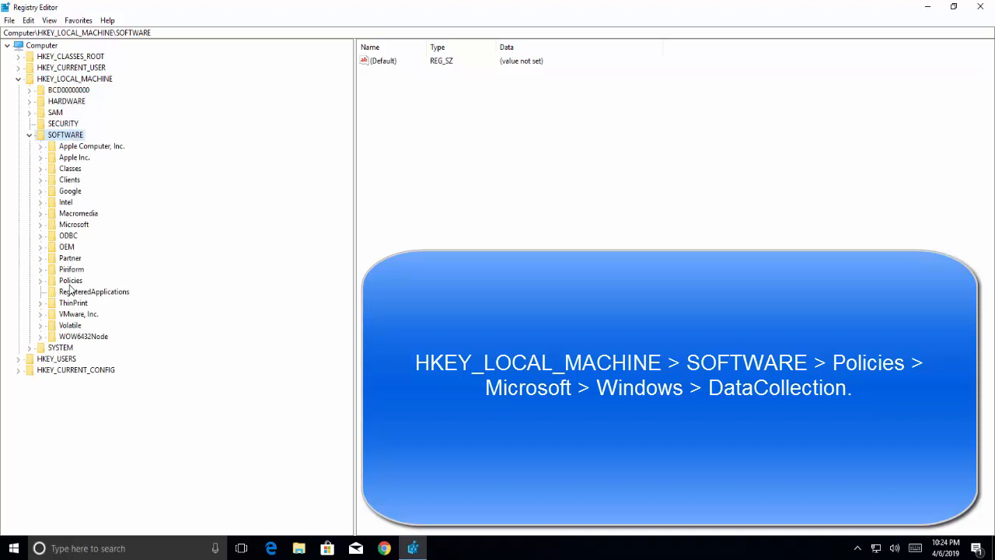
# - Expand Policies > Microsoft > Windows under HKLM\SOFTWARE and select the DataCollection key
pyautogui.click(71, 280)
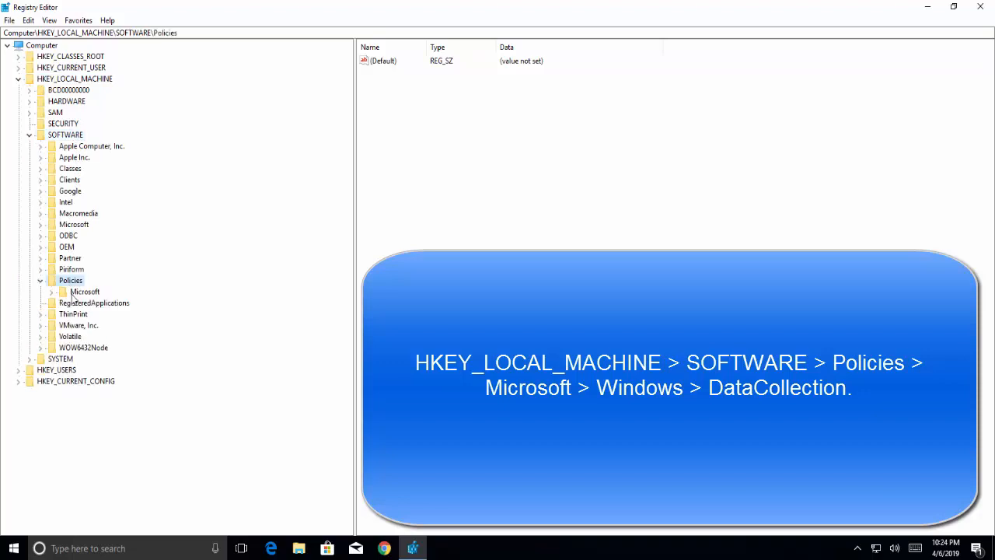
pyautogui.click(50, 293)
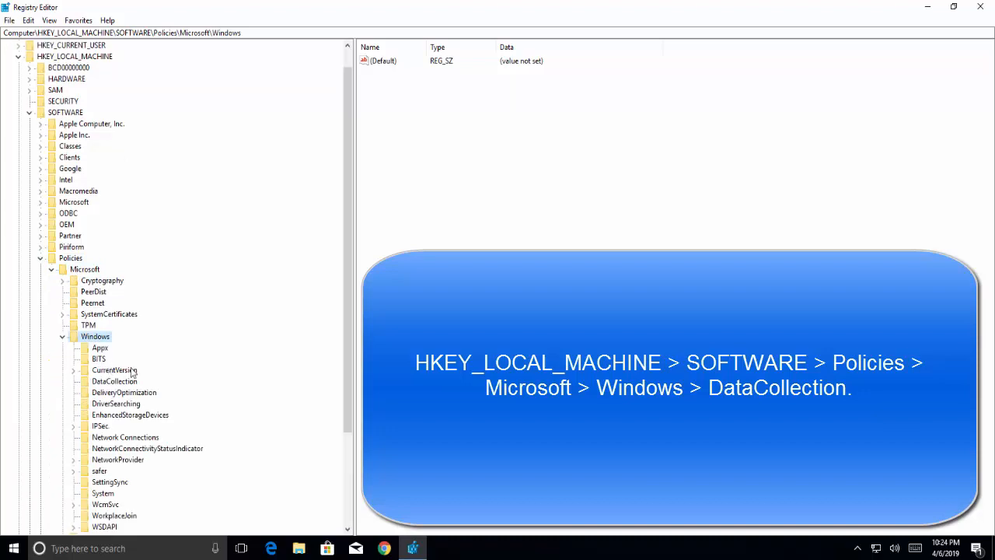
pyautogui.click(115, 381)
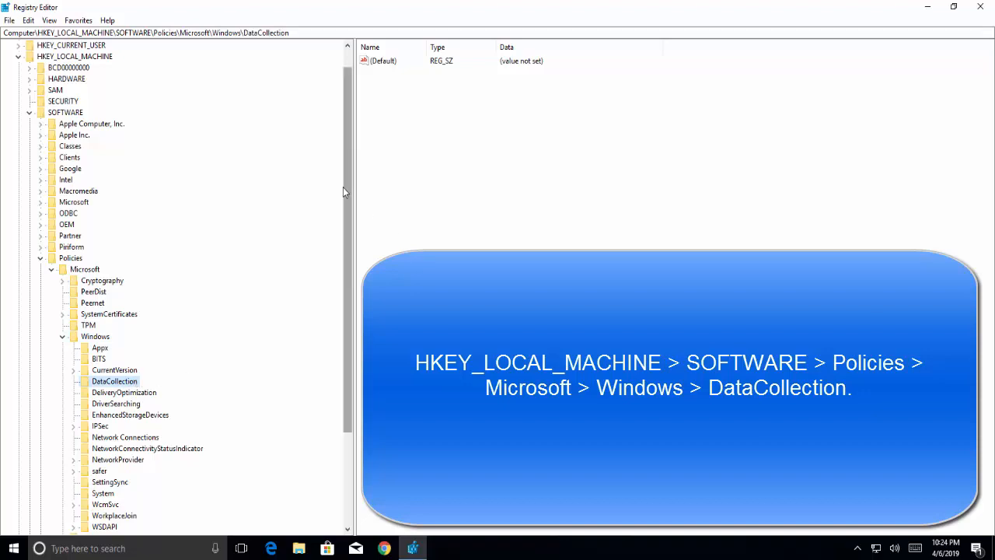
pyautogui.click(383, 61)
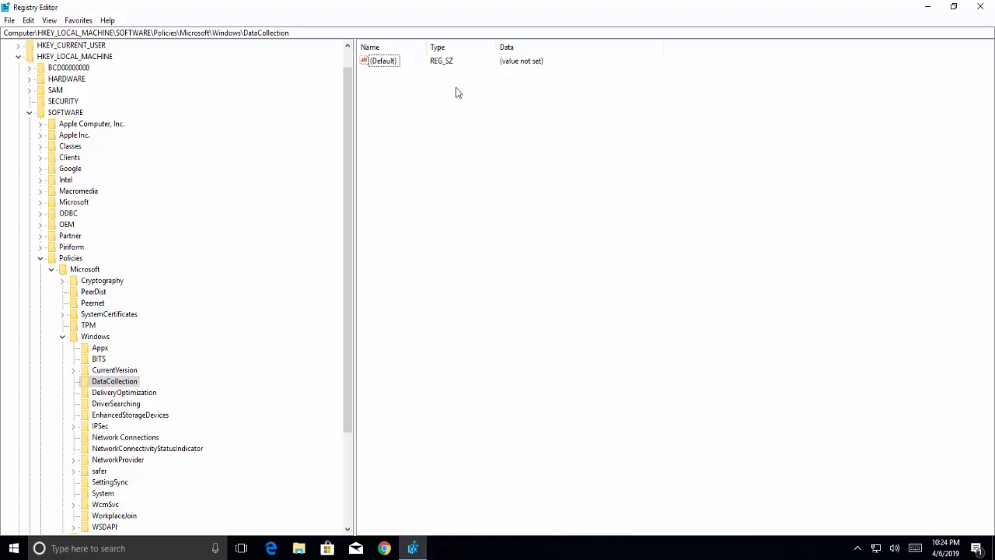
pyautogui.moveTo(448, 95)
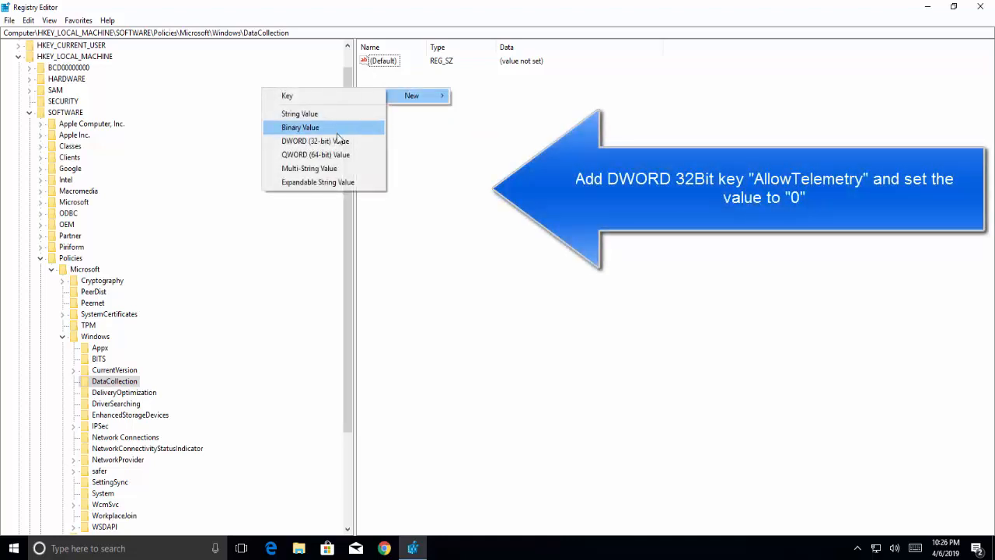
# - Create a DWORD (32-bit) value named AllowTelemetry in DataCollection and confirm its data of 0
pyautogui.click(314, 140)
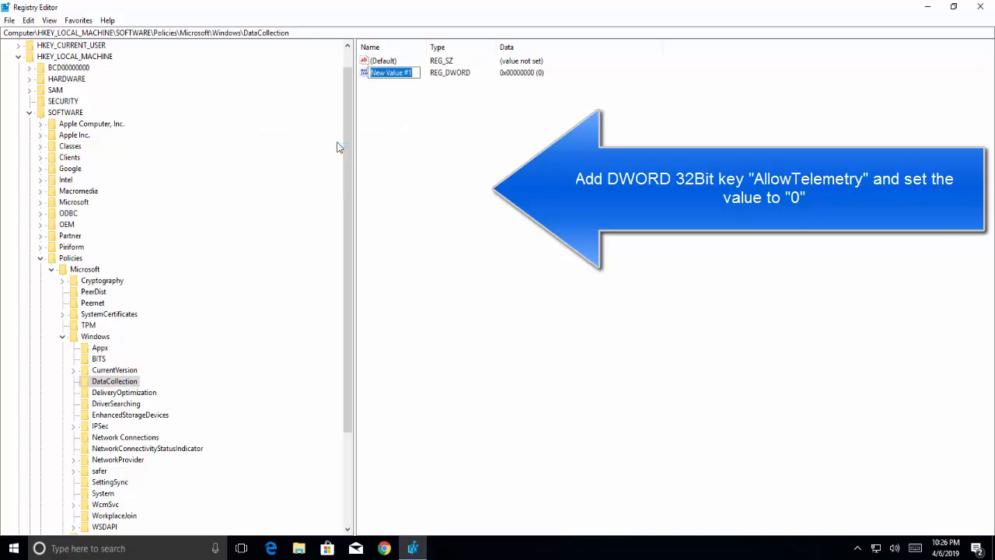
pyautogui.write('AllowTelemetry')
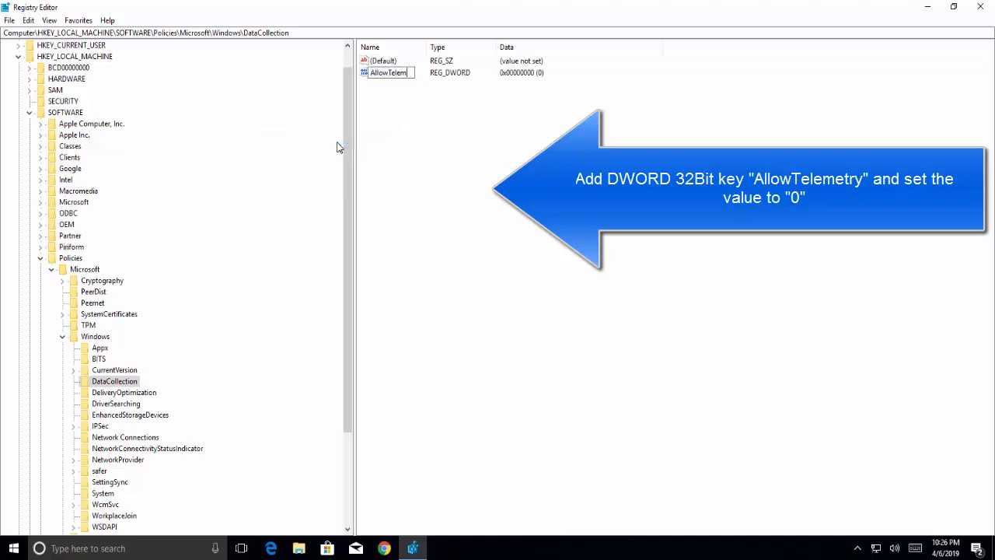
pyautogui.doubleClick(391, 73)
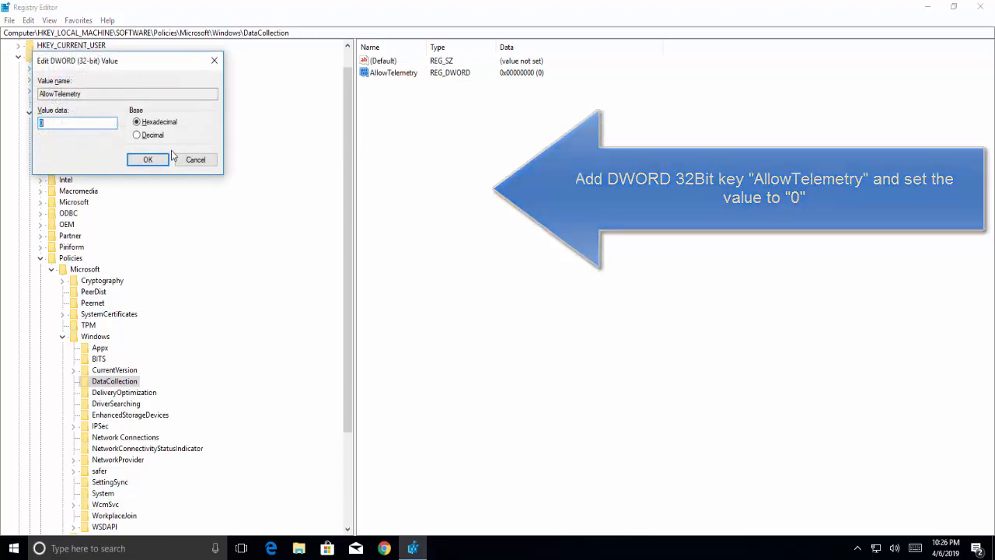
pyautogui.click(147, 159)
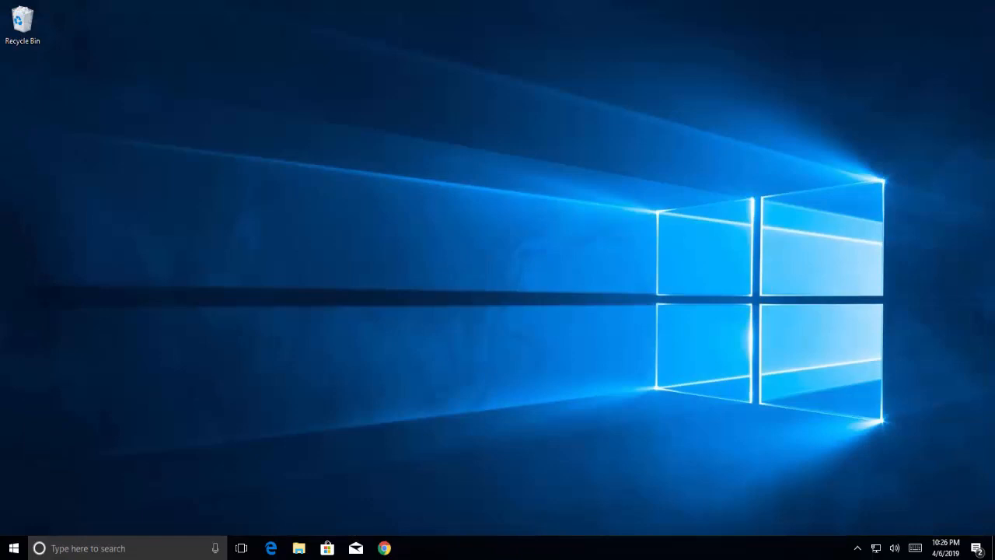
pyautogui.moveTo(370, 201)
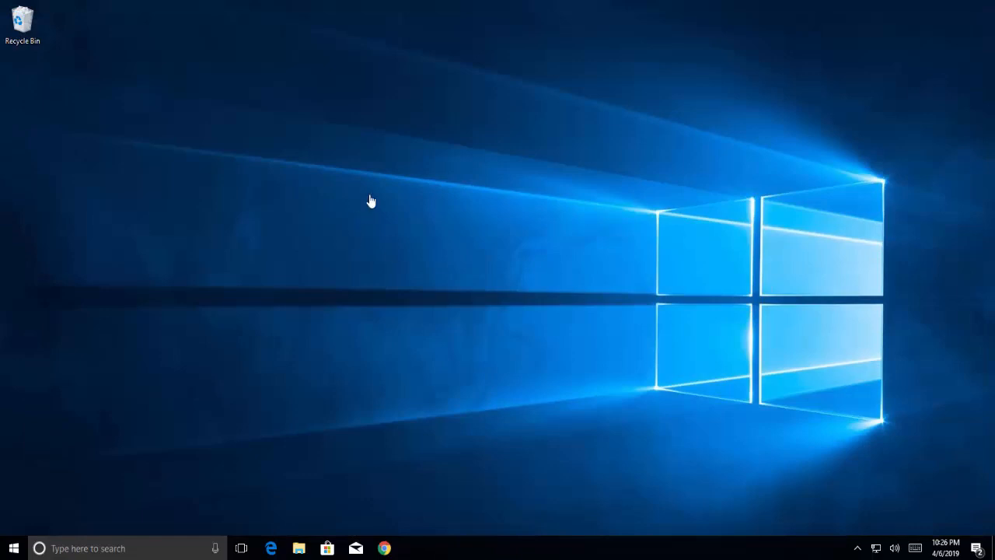
# - Run taskmgr, expand to full process details, close it, then launch Task Scheduler from Run
pyautogui.press('Win+r')
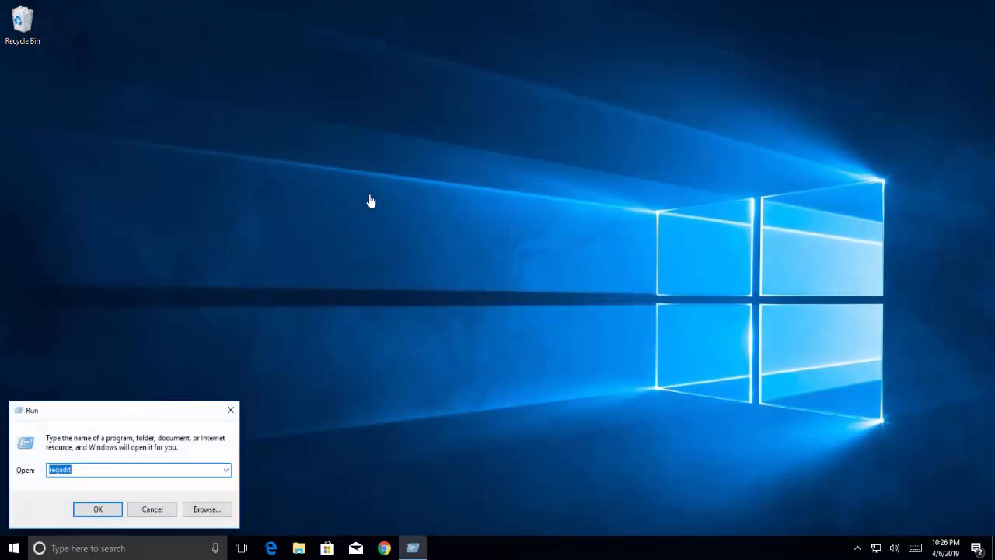
pyautogui.write('taskm')
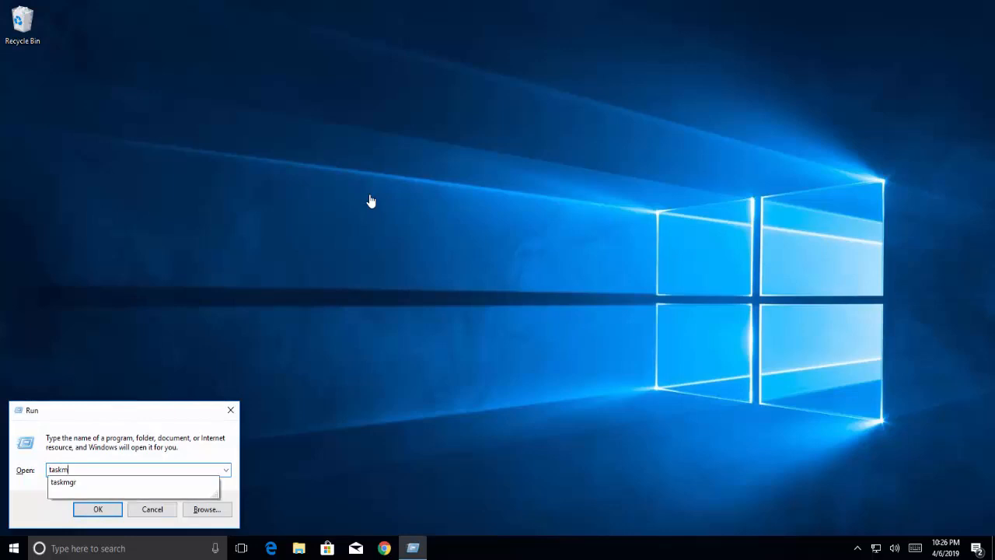
pyautogui.click(98, 508)
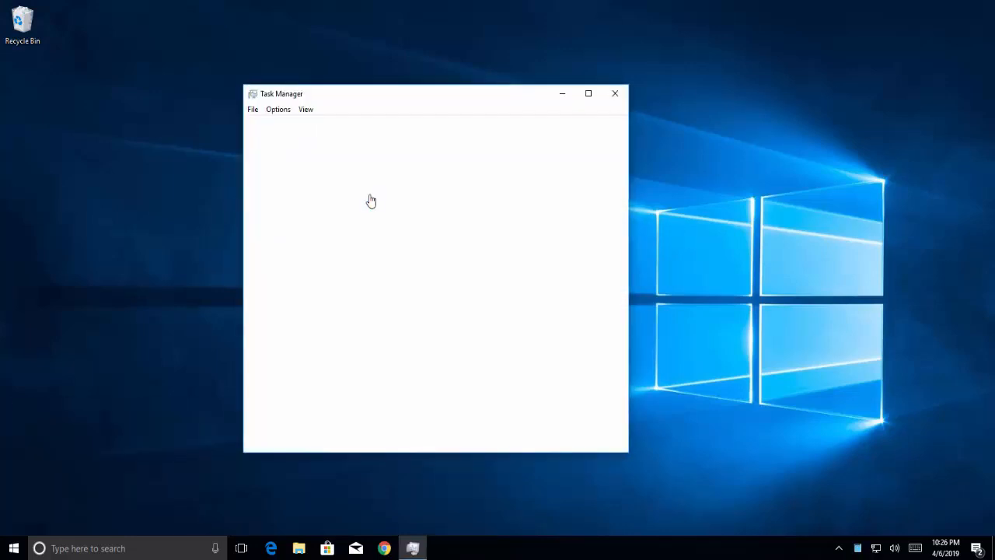
pyautogui.click(283, 436)
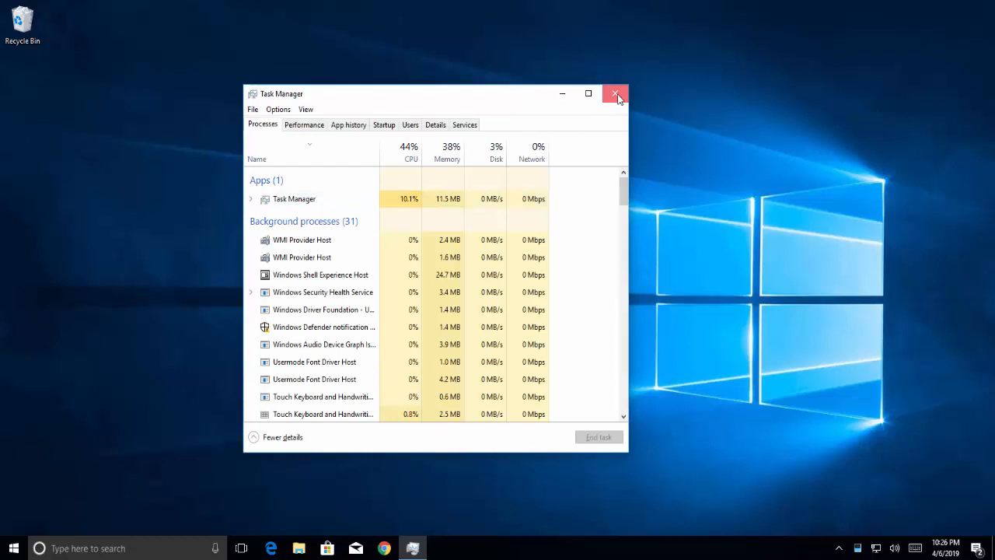
pyautogui.click(615, 93)
pyautogui.write('taskschd.ms')
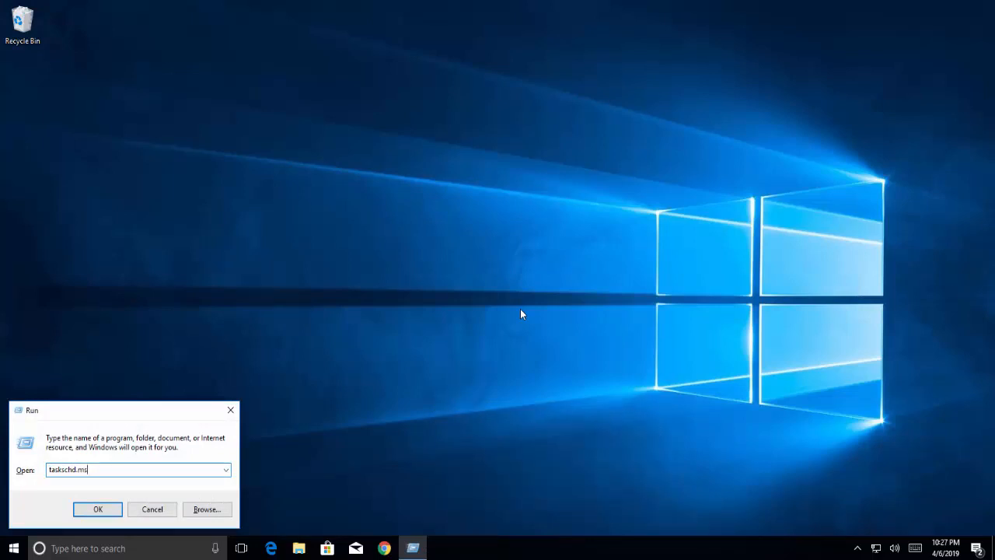
pyautogui.click(98, 509)
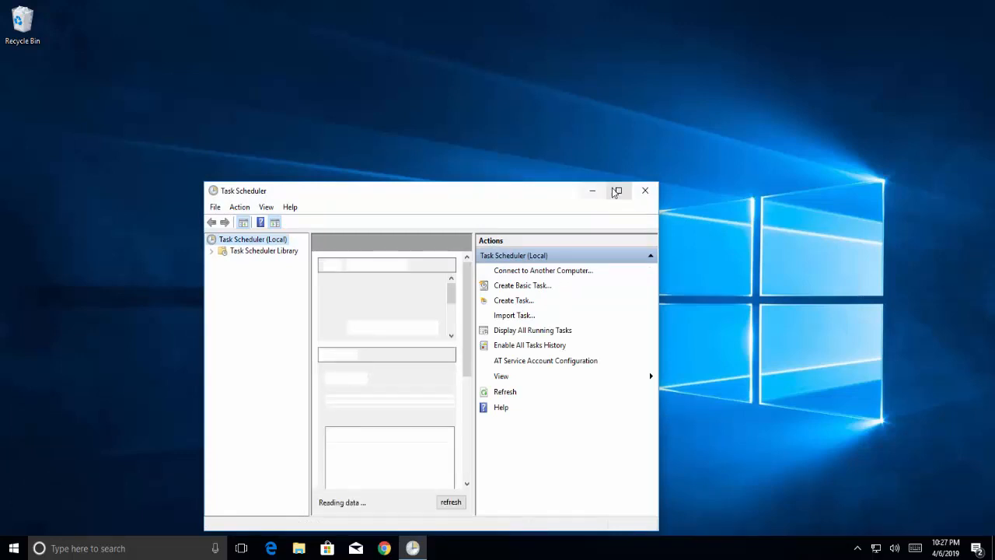
# - Maximize Task Scheduler and browse Library > Microsoft > Windows to the Application Experience folder
pyautogui.click(616, 190)
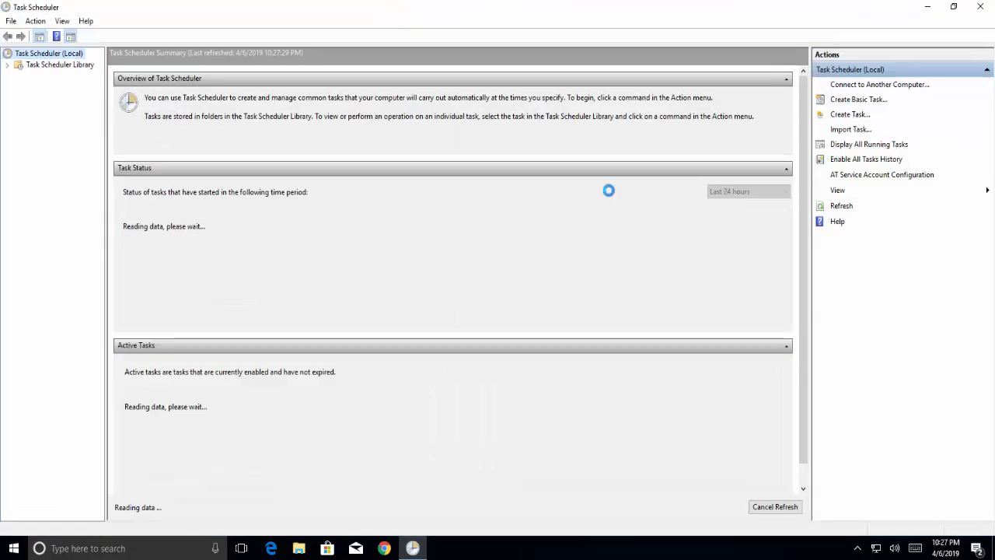
pyautogui.click(60, 66)
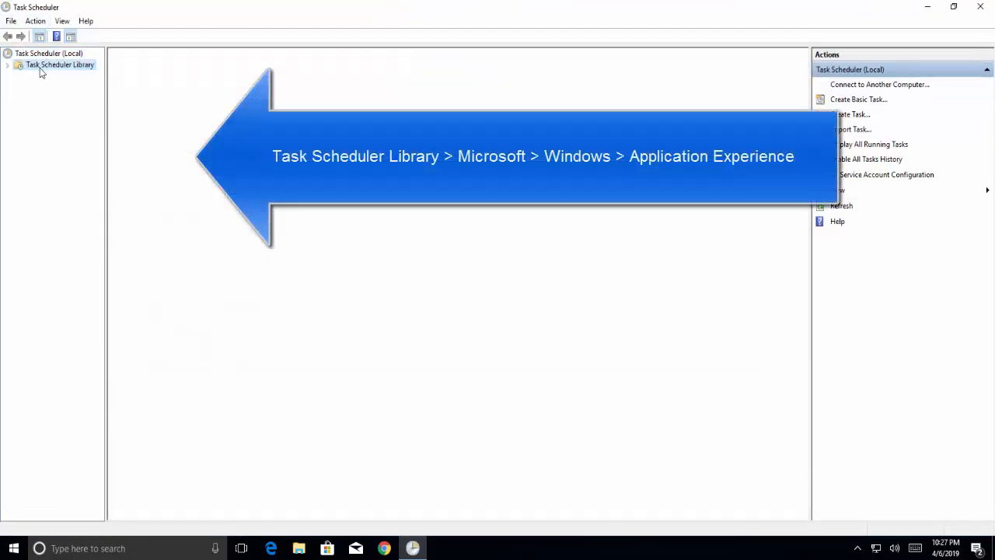
pyautogui.click(8, 65)
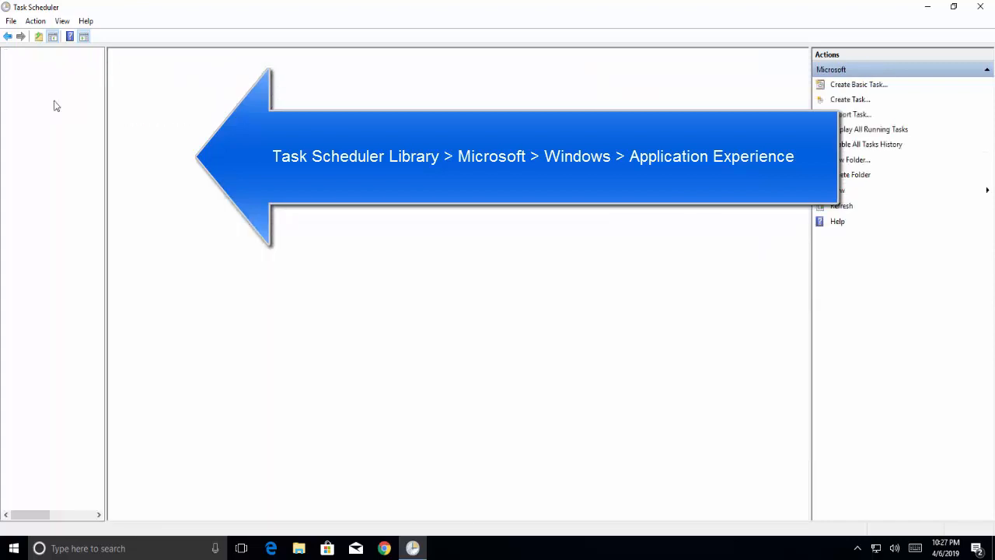
pyautogui.click(62, 98)
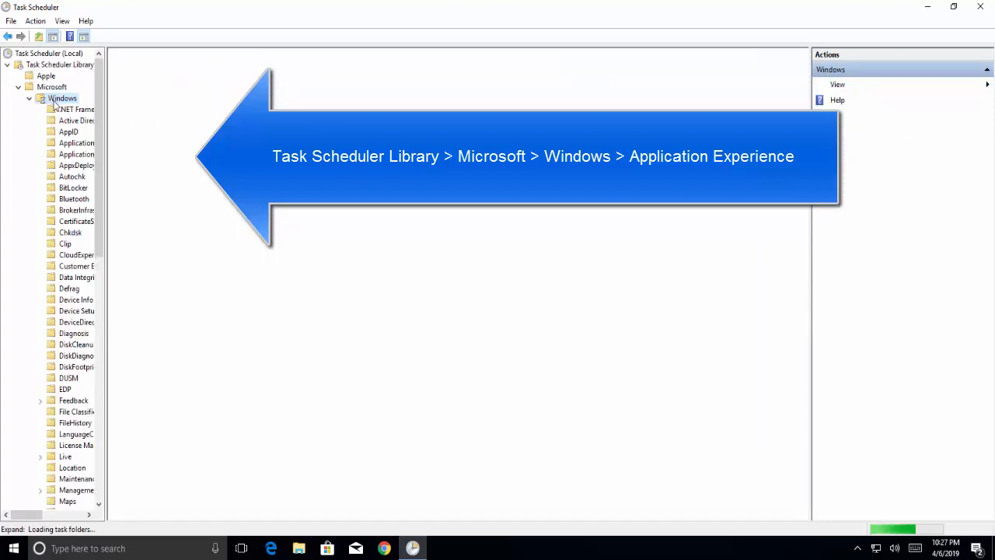
pyautogui.click(76, 154)
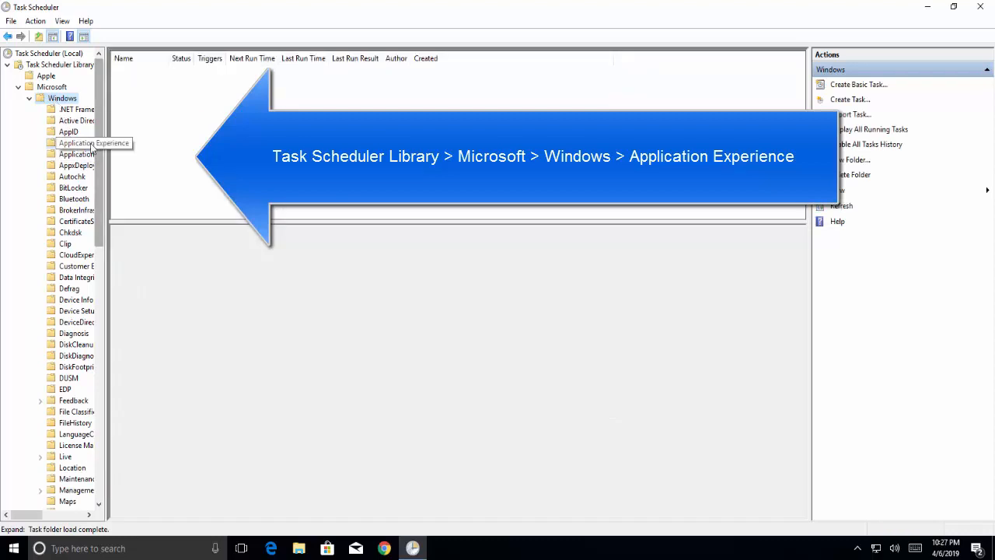
pyautogui.click(77, 143)
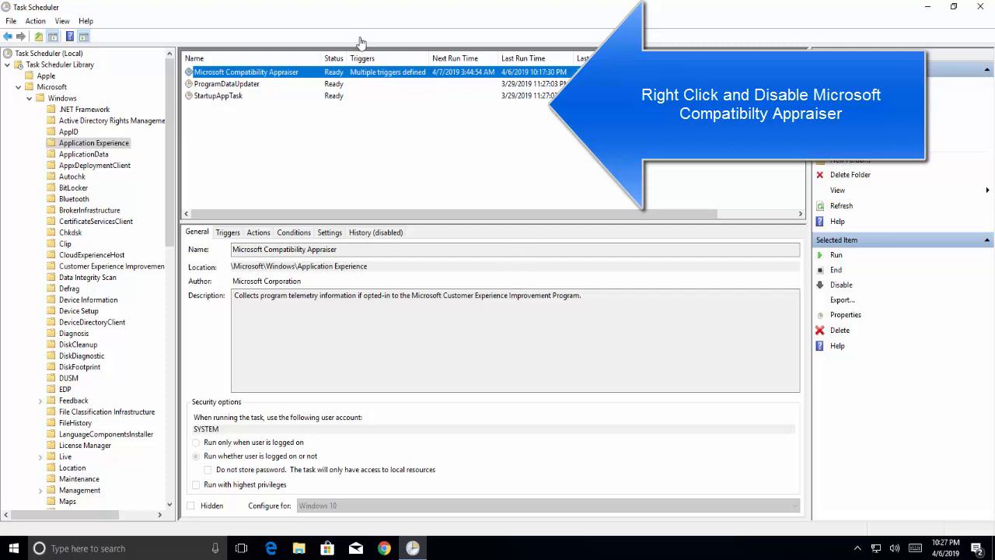
pyautogui.moveTo(367, 87)
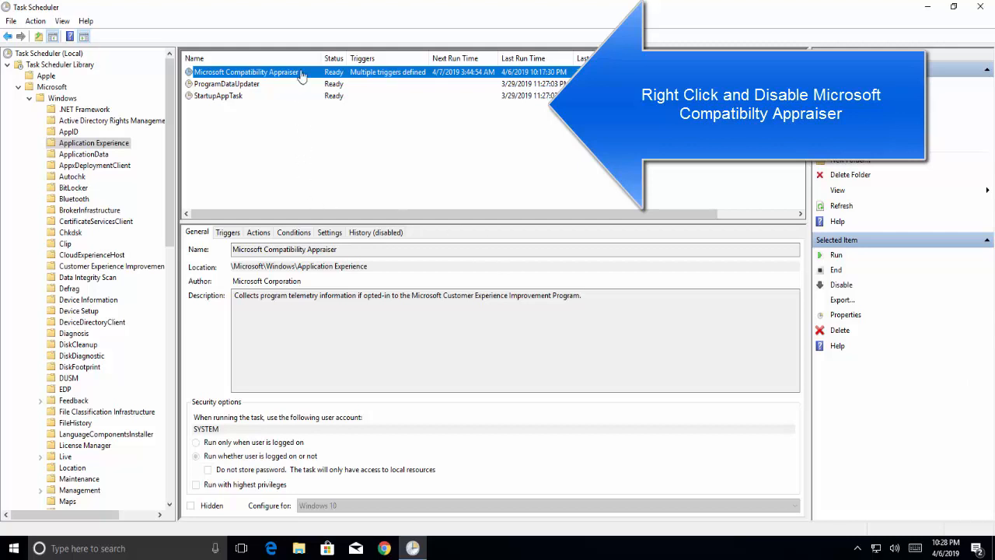
# - Disable the Microsoft Compatibility Appraiser task from its context menu and close Task Scheduler
pyautogui.rightClick(246, 72)
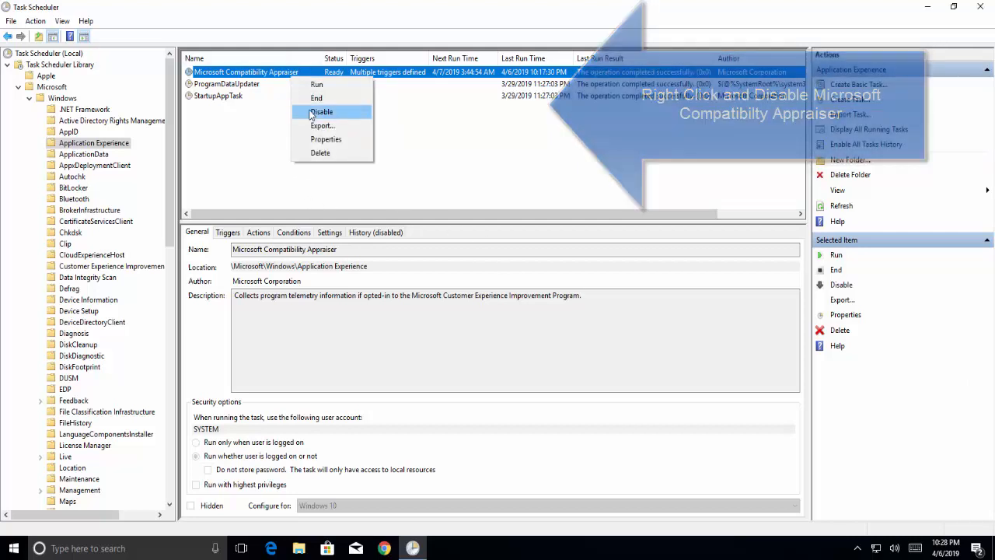
pyautogui.click(320, 112)
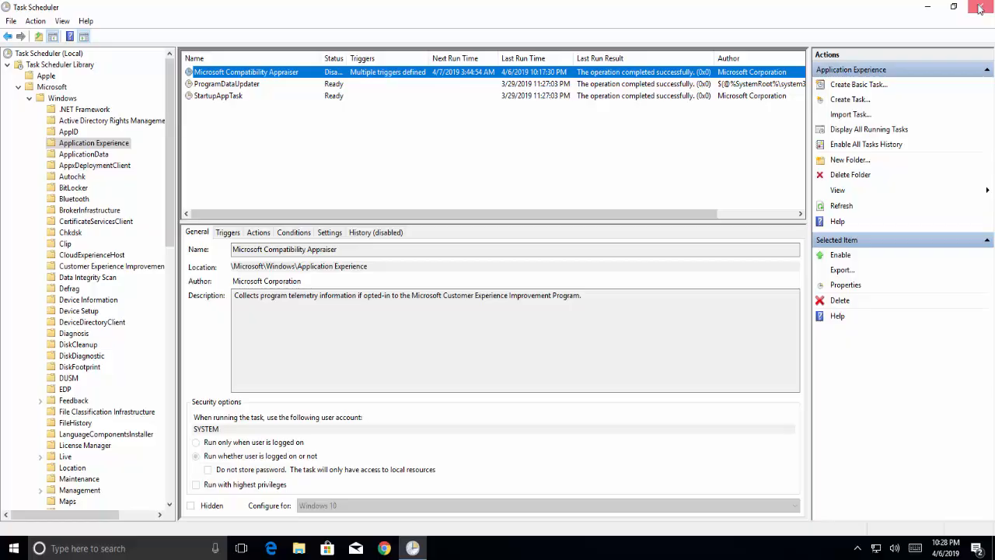
pyautogui.click(980, 6)
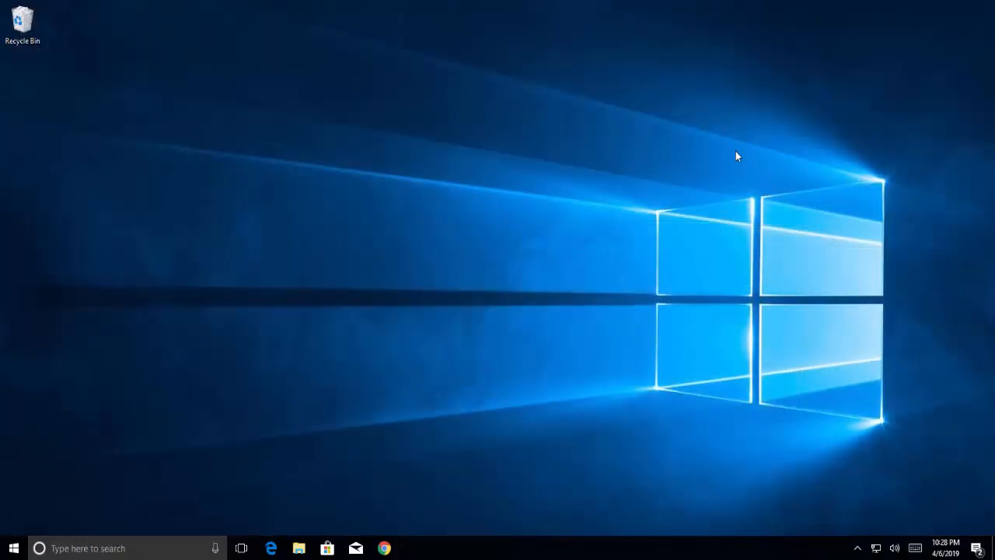
pyautogui.press('Win+r')
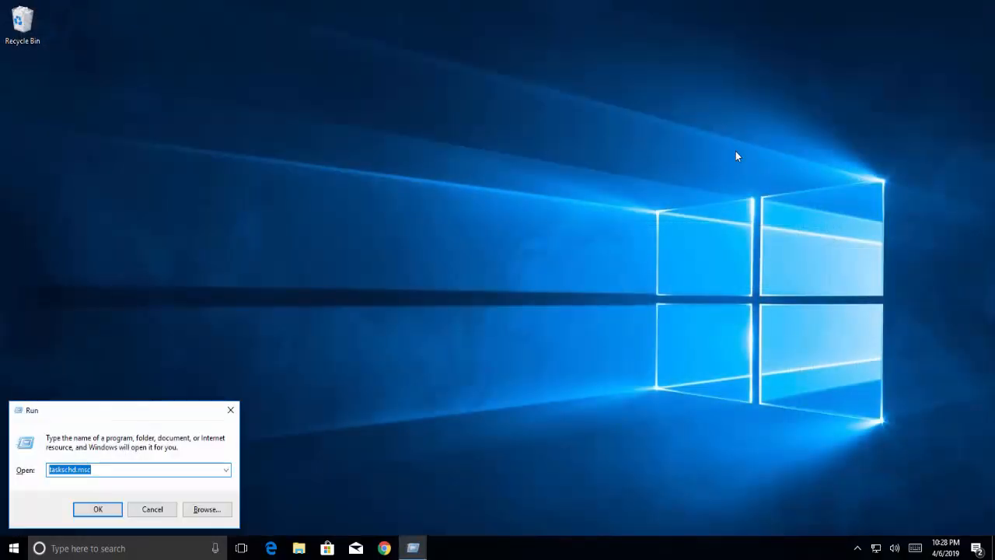
pyautogui.write('taskm')
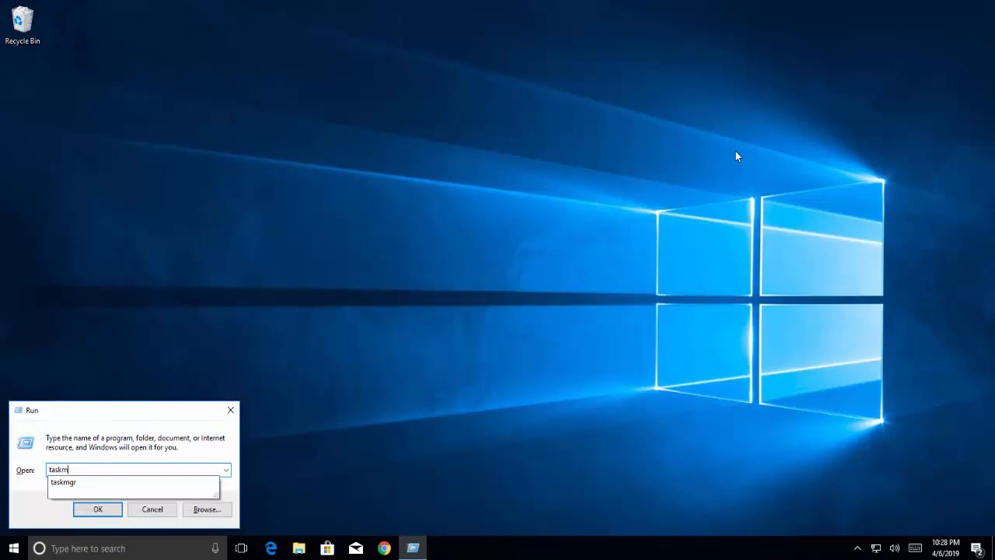
pyautogui.click(98, 510)
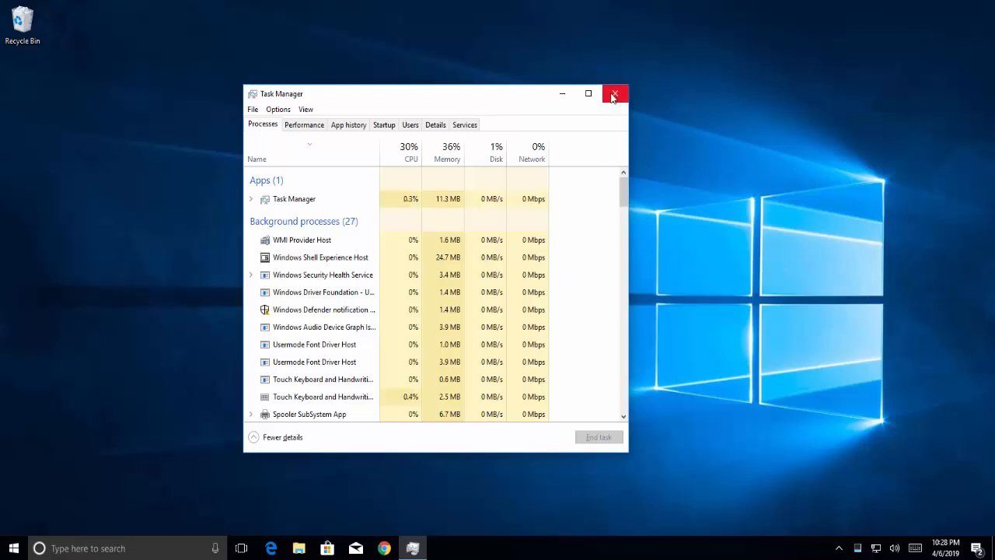
pyautogui.click(616, 93)
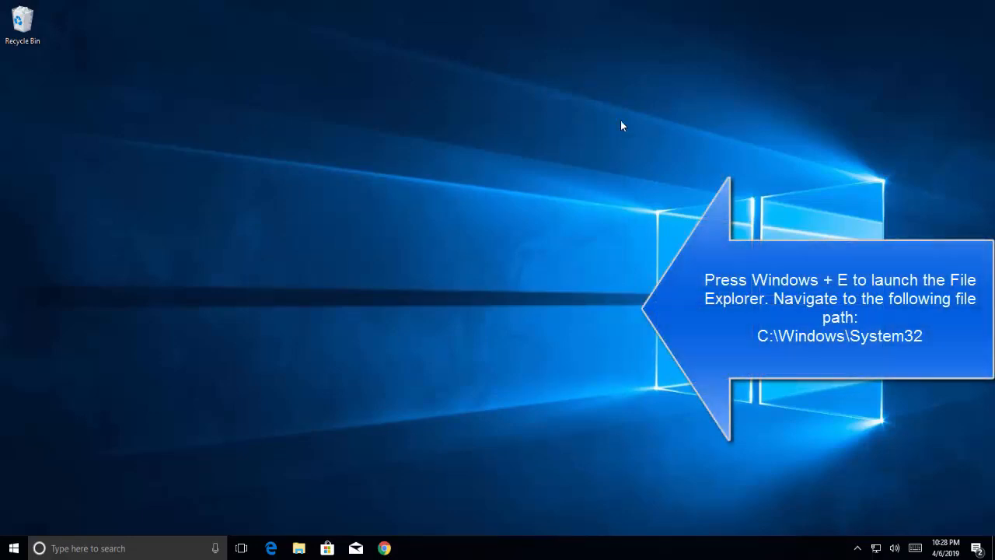
# - Launch File Explorer and browse Local Disk (C:) > Windows > System32, ready to search it
pyautogui.press('win+e')
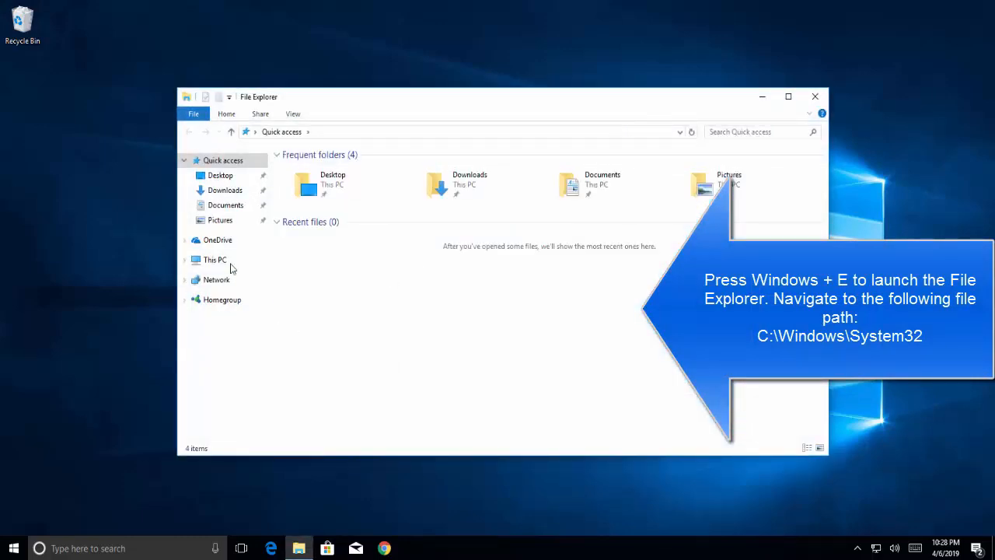
pyautogui.click(215, 260)
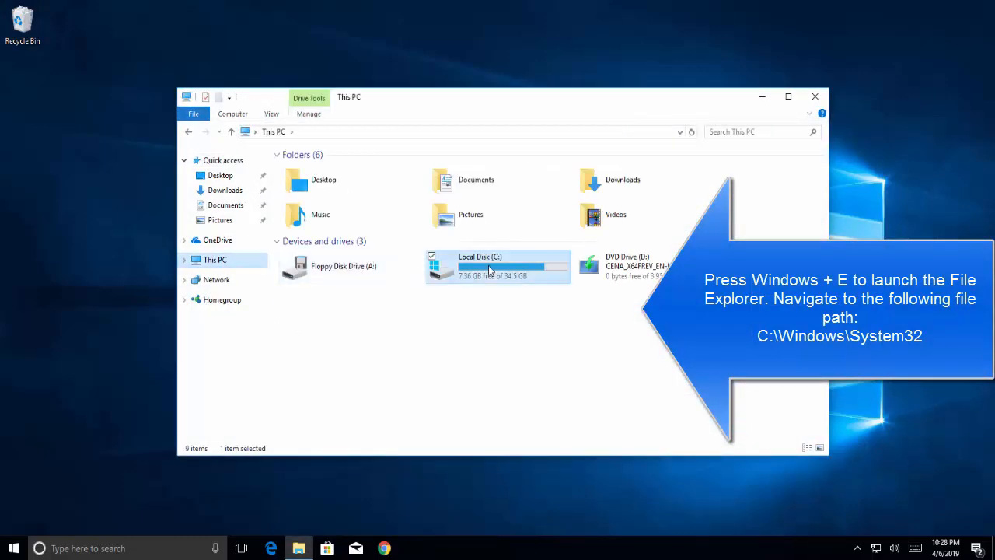
pyautogui.doubleClick(479, 266)
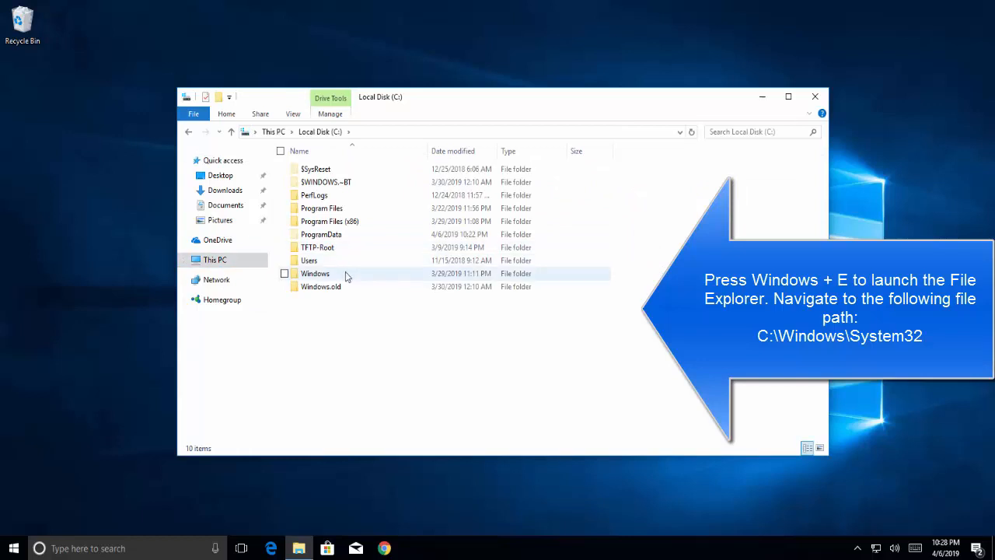
pyautogui.doubleClick(314, 273)
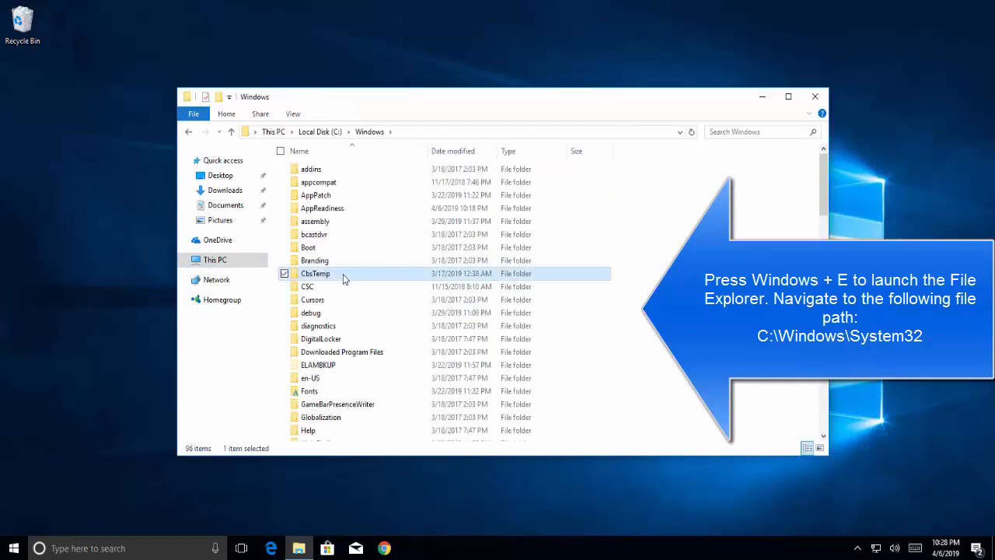
pyautogui.scroll(-3)
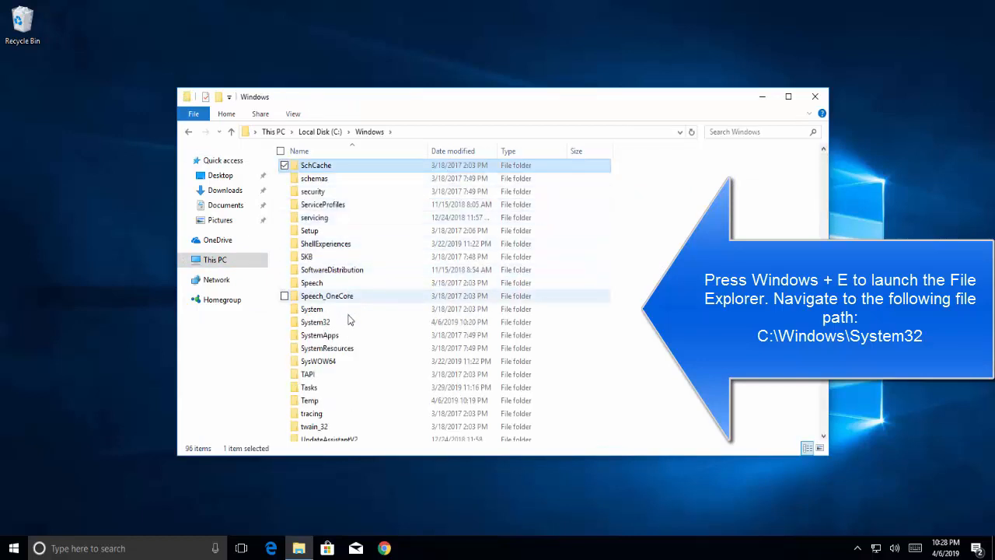
pyautogui.doubleClick(314, 322)
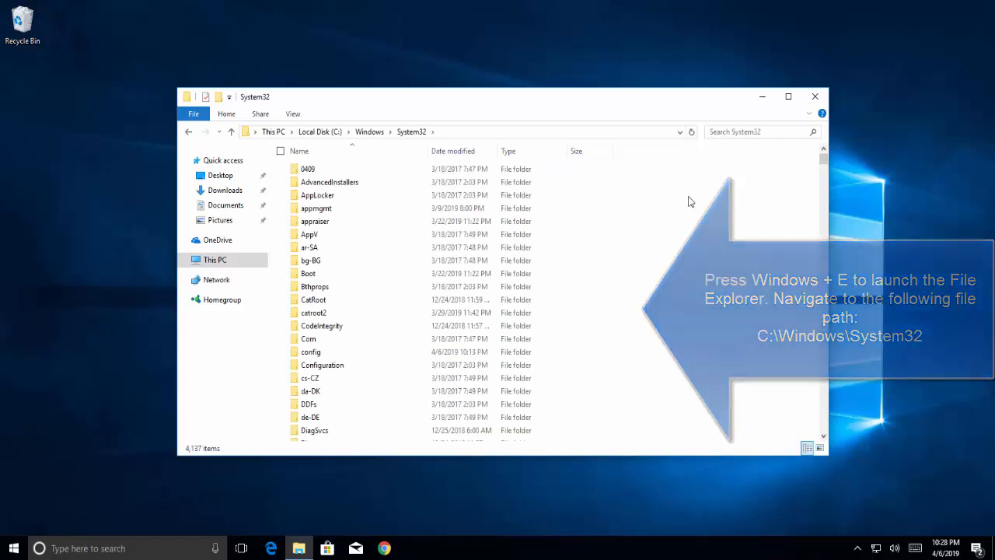
pyautogui.click(750, 131)
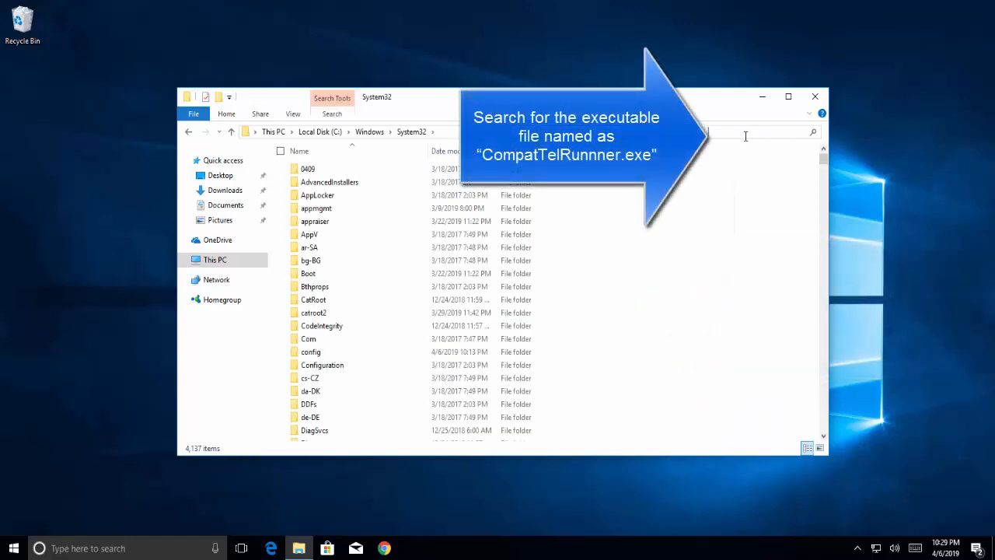
# - Search System32 for 'CompatRunner' and show CompatTelRunner's Properties on the Security tab
pyautogui.write('CompatTel')
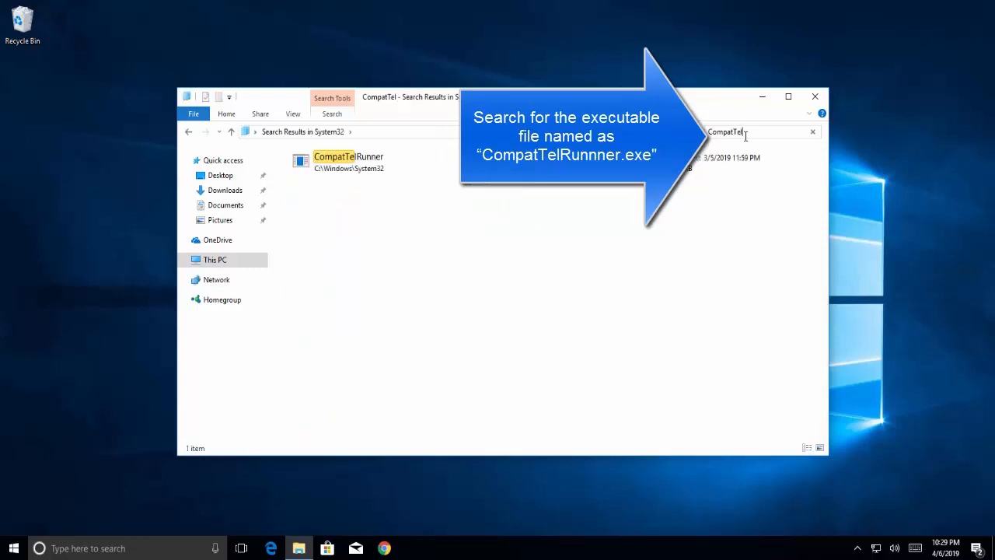
pyautogui.write('Runner')
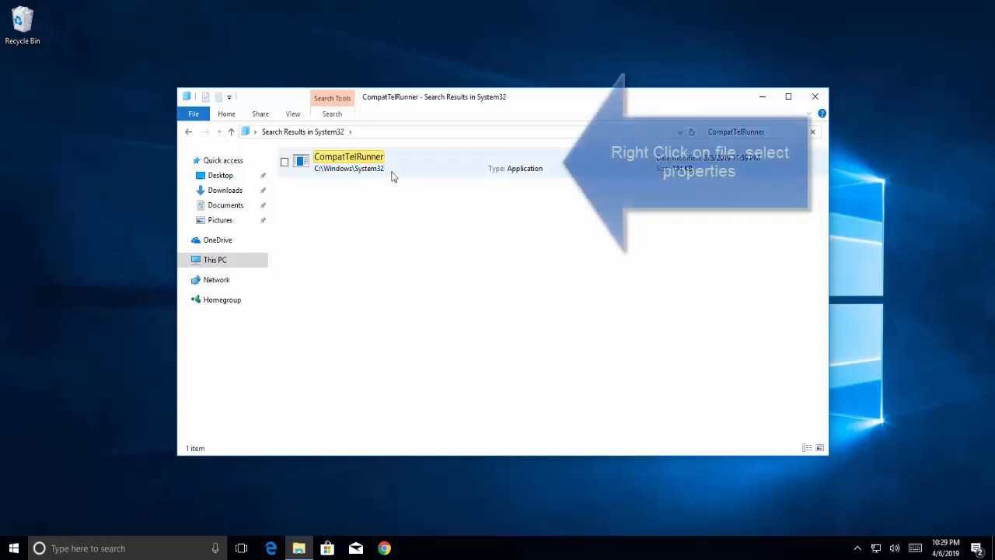
pyautogui.rightClick(348, 161)
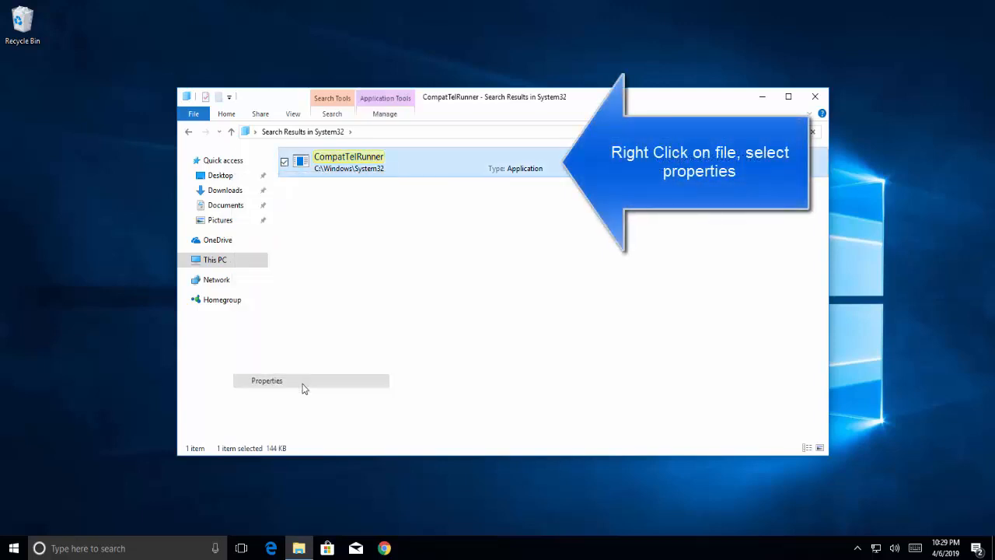
pyautogui.click(267, 380)
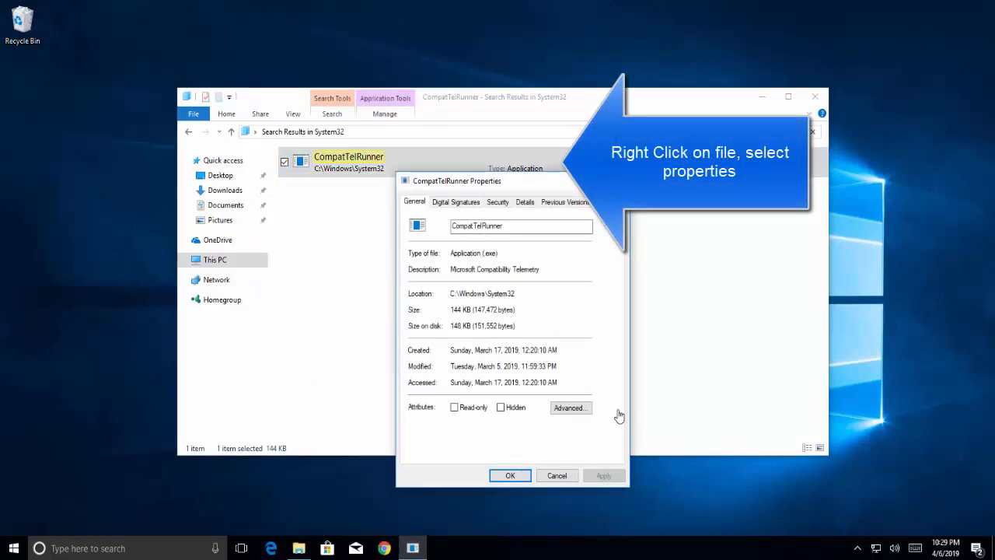
pyautogui.click(497, 202)
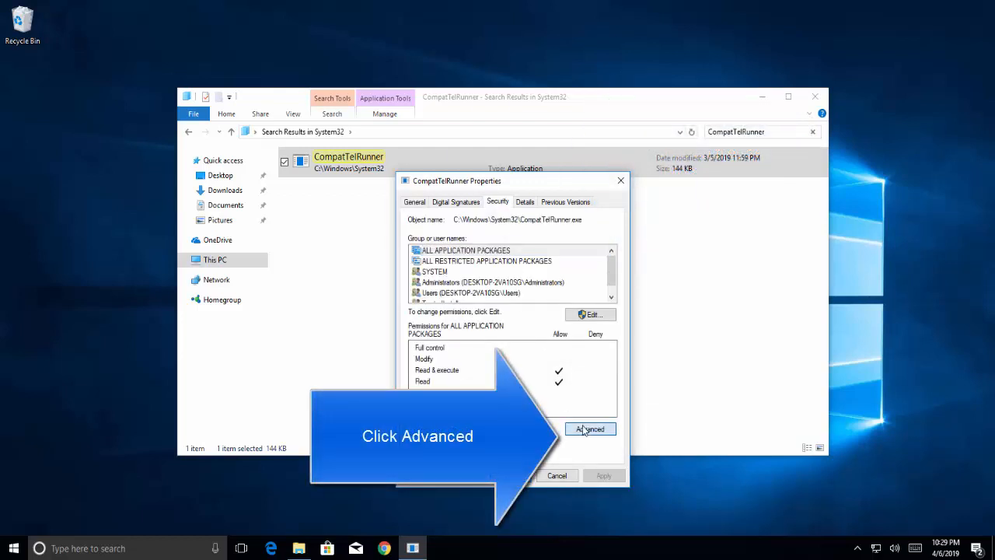
# - From Advanced Security Settings, begin changing the owner and list all users and groups via Find Now
pyautogui.click(591, 429)
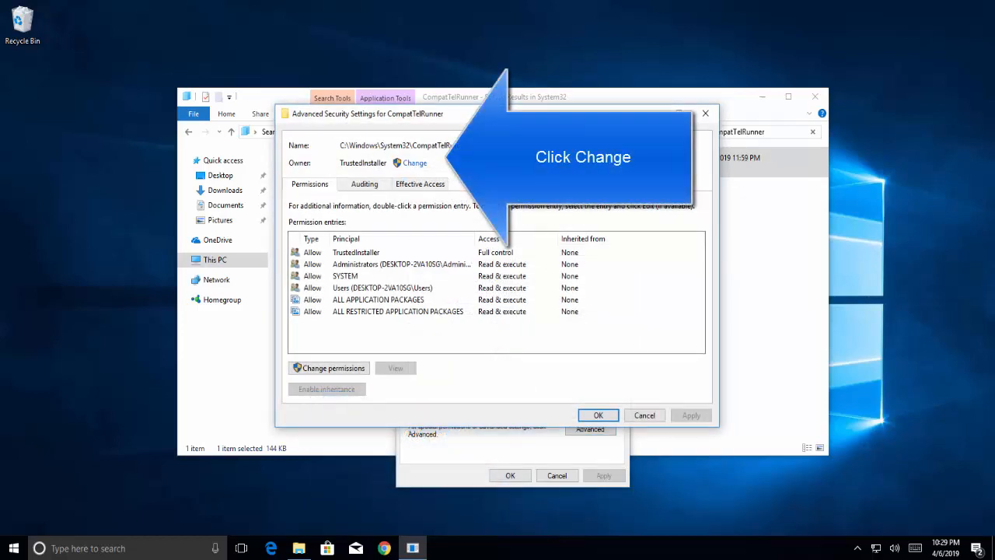
pyautogui.moveTo(402, 173)
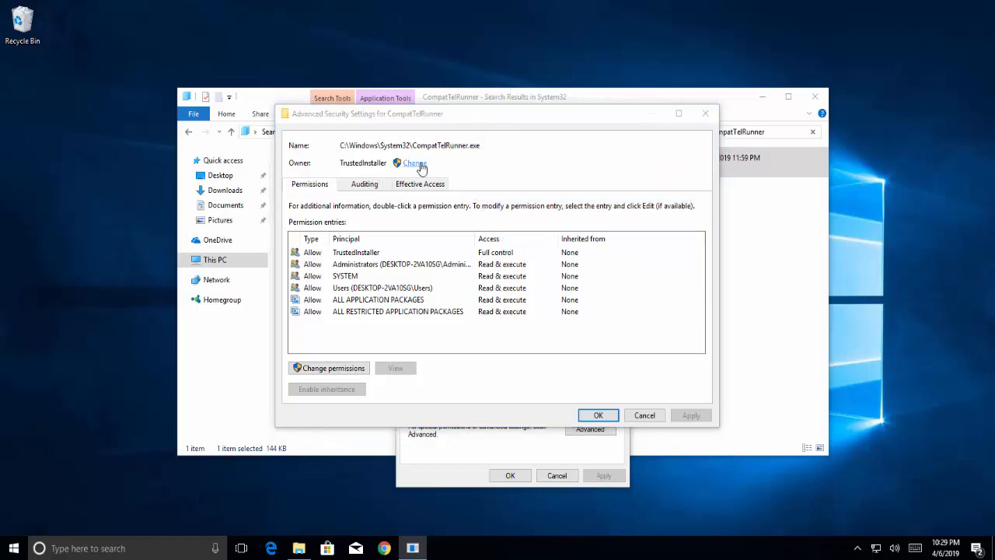
pyautogui.click(413, 164)
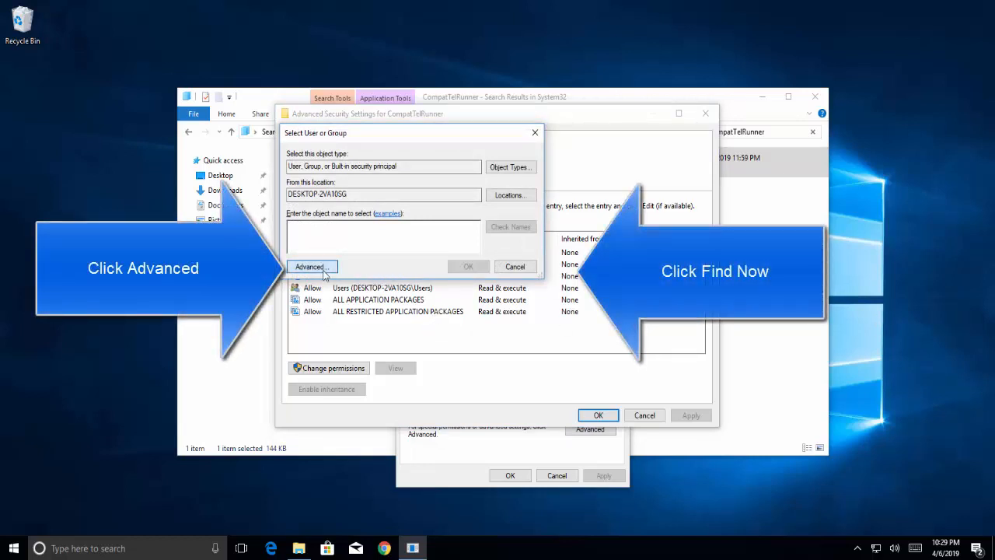
pyautogui.click(311, 266)
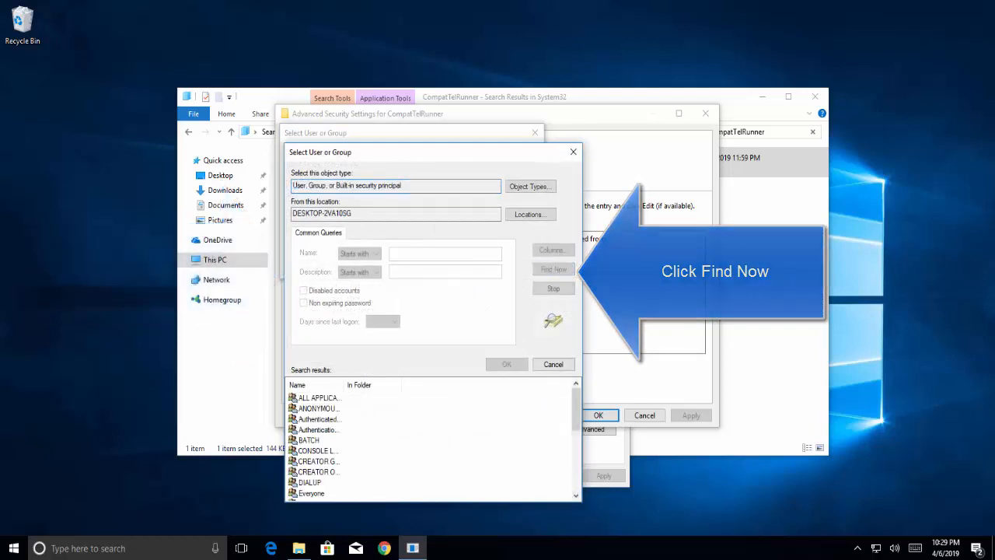
pyautogui.click(554, 268)
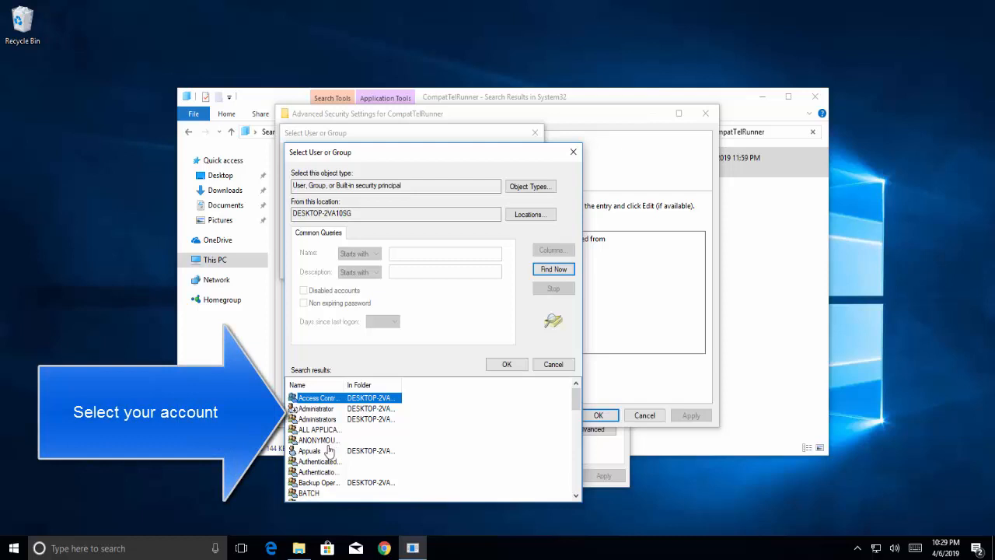
# - Select your own account as owner, apply it and acknowledge the Windows Security notice
pyautogui.doubleClick(310, 451)
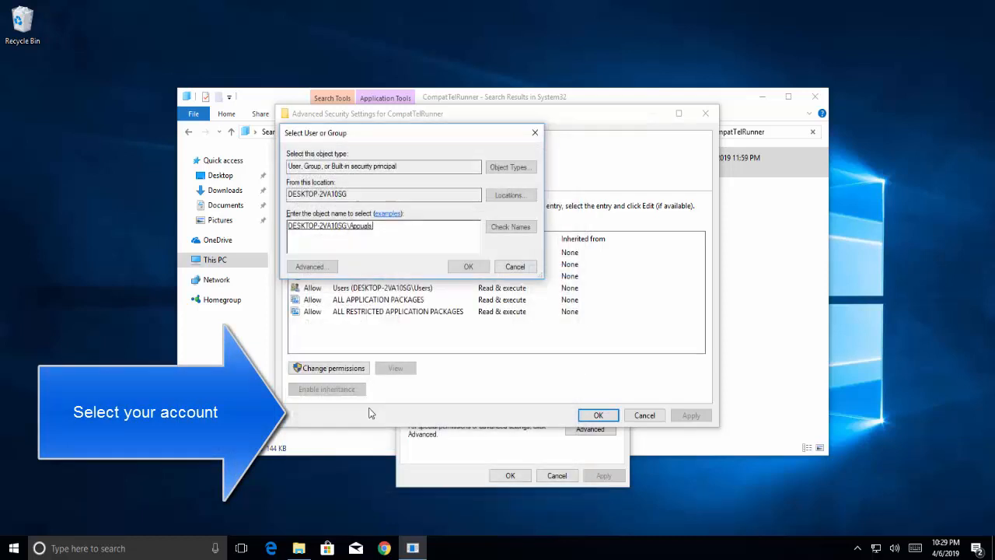
pyautogui.click(468, 265)
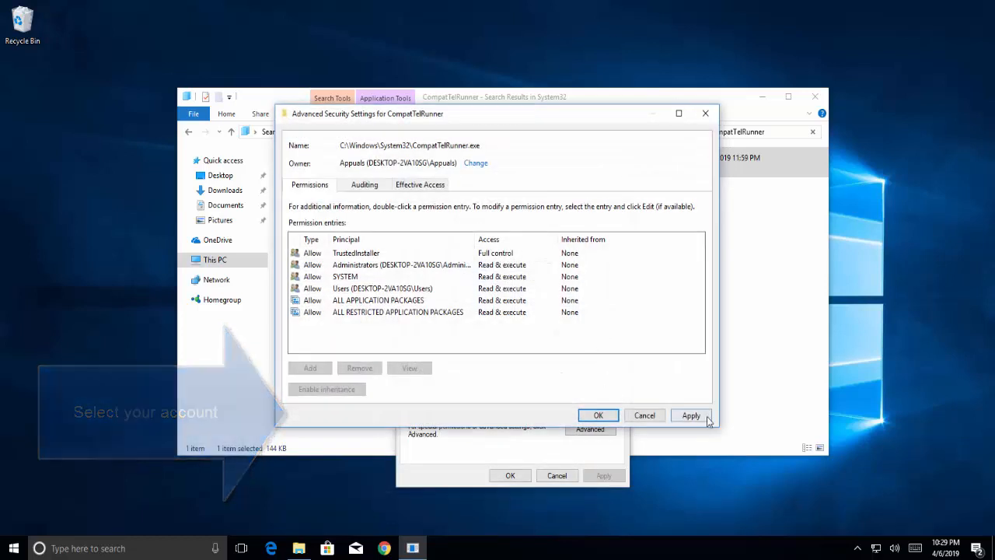
pyautogui.click(690, 415)
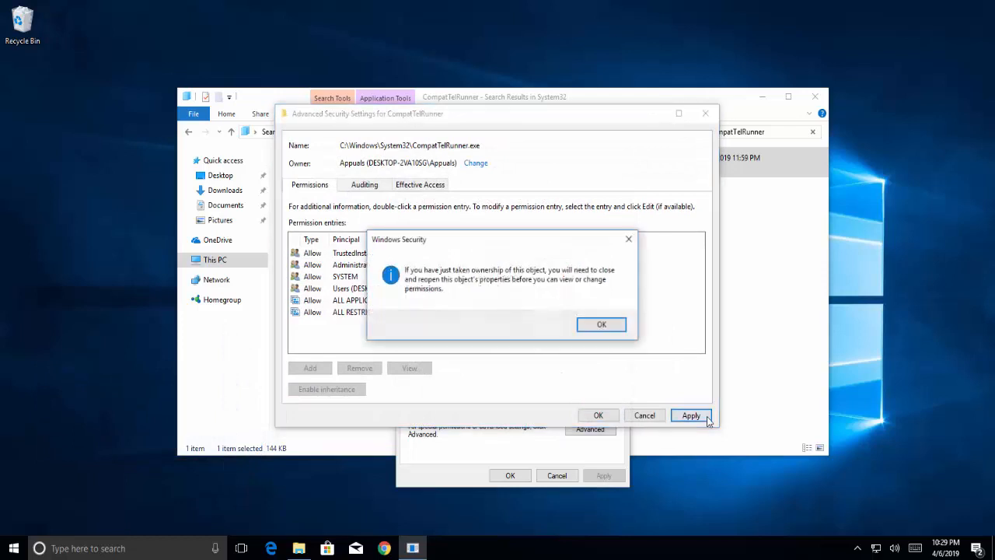
pyautogui.click(601, 325)
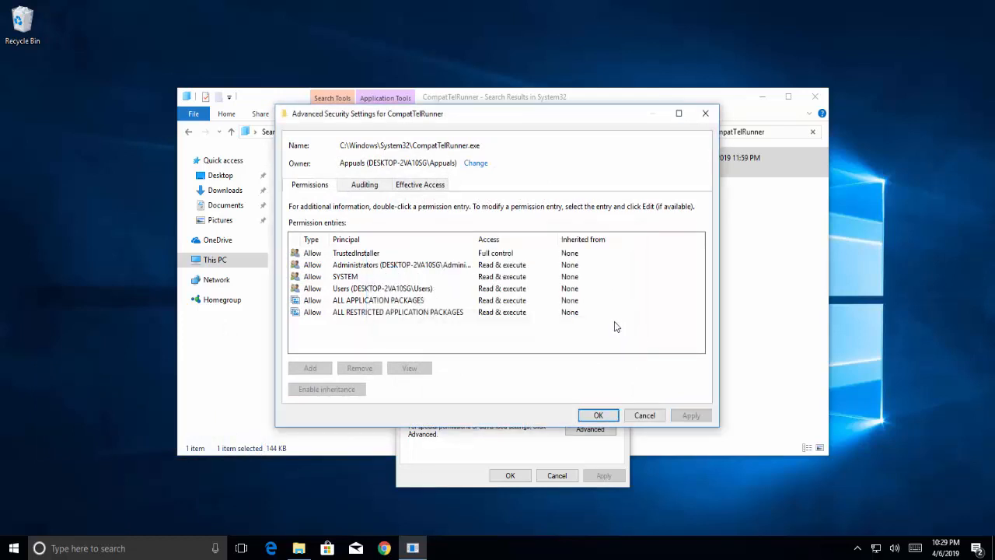
pyautogui.moveTo(597, 429)
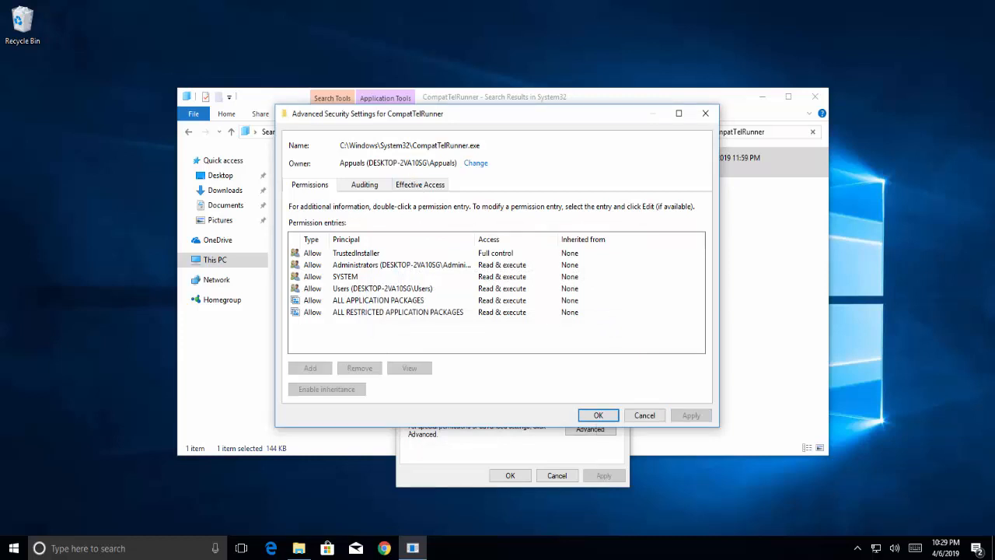
pyautogui.moveTo(457, 476)
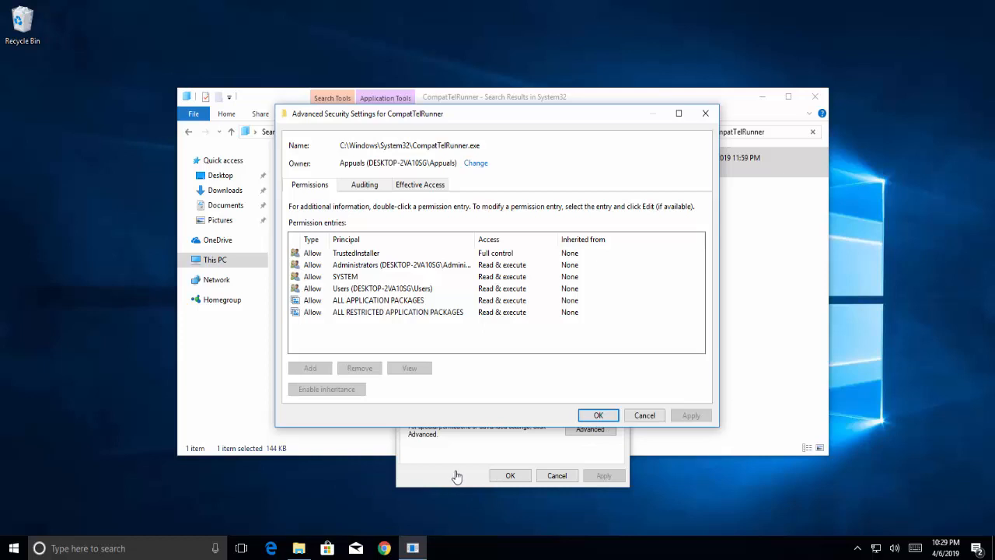
# - Confirm OK in Advanced Security Settings and in CompatTelRunner Properties, returning to the search results
pyautogui.click(597, 413)
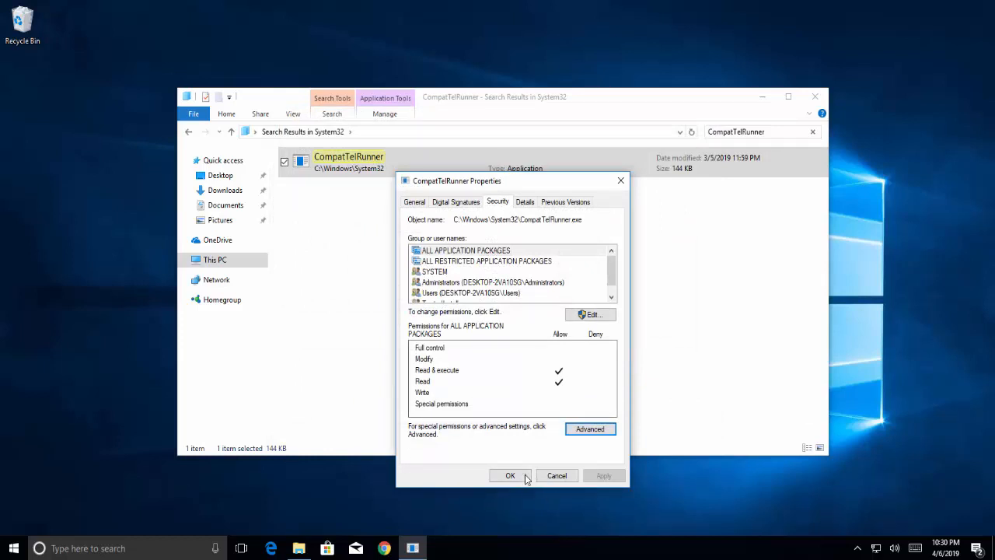
pyautogui.click(510, 476)
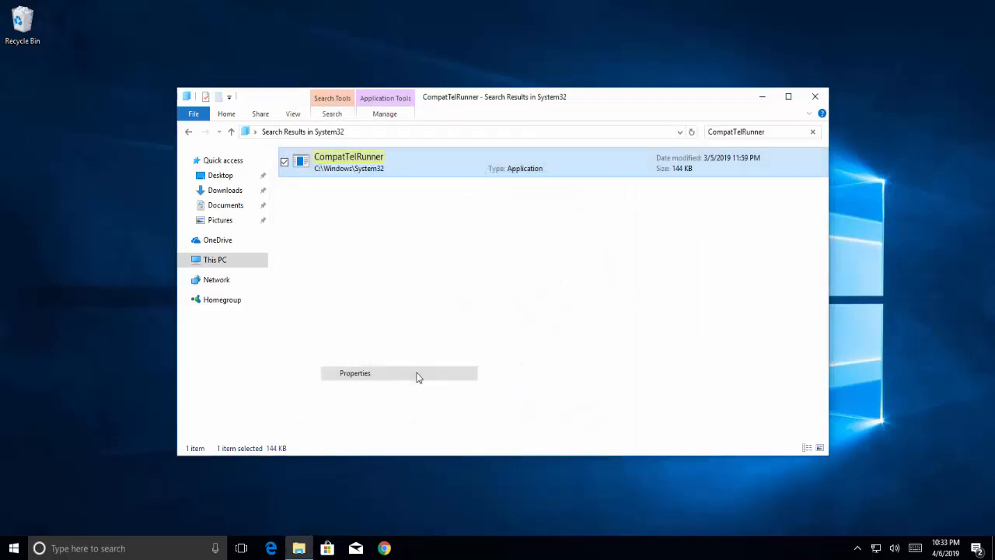
pyautogui.click(354, 373)
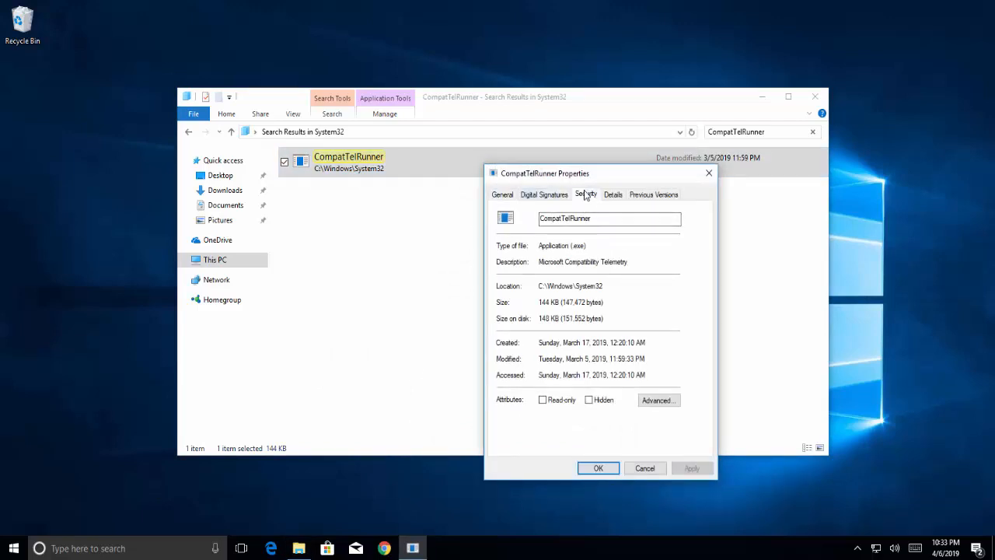
pyautogui.click(585, 194)
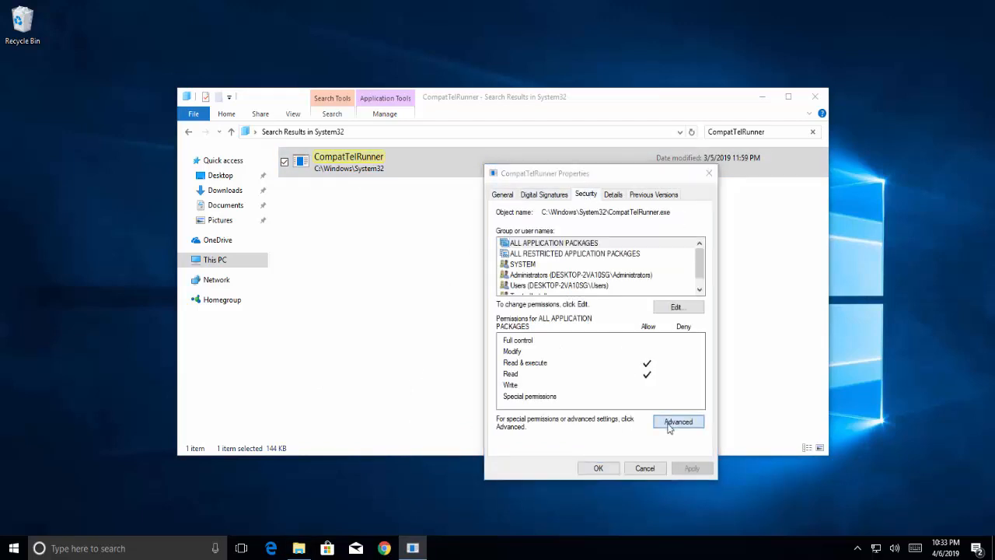
pyautogui.click(678, 421)
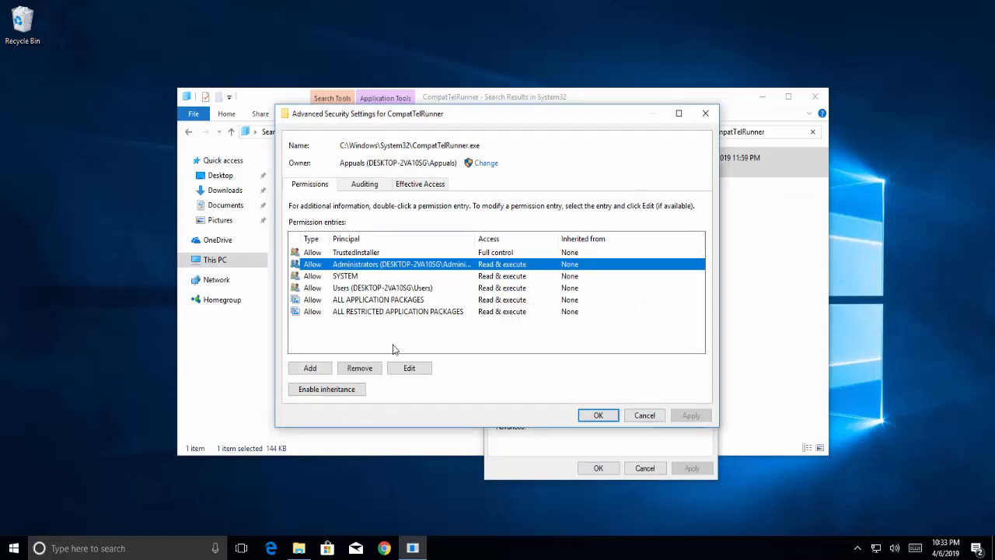
pyautogui.click(409, 368)
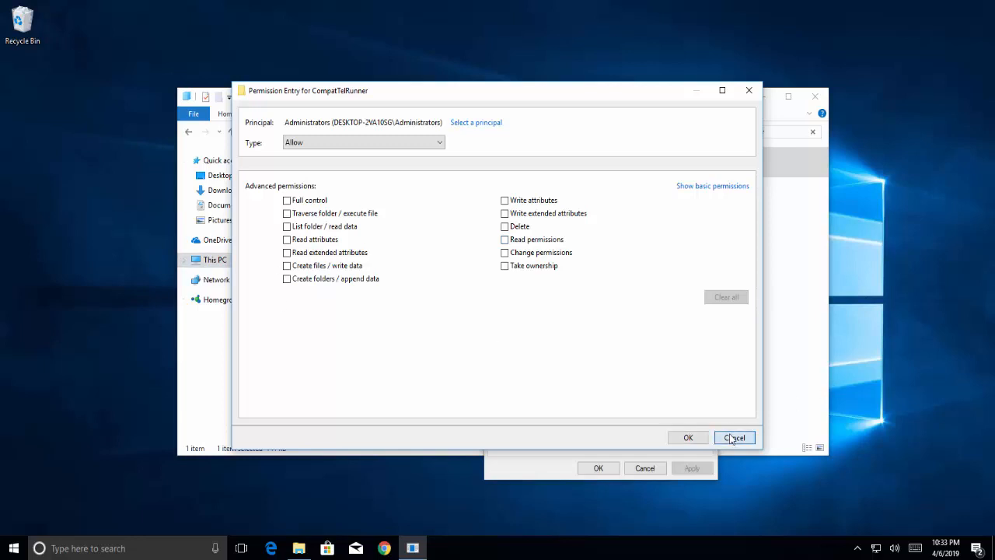
pyautogui.click(734, 437)
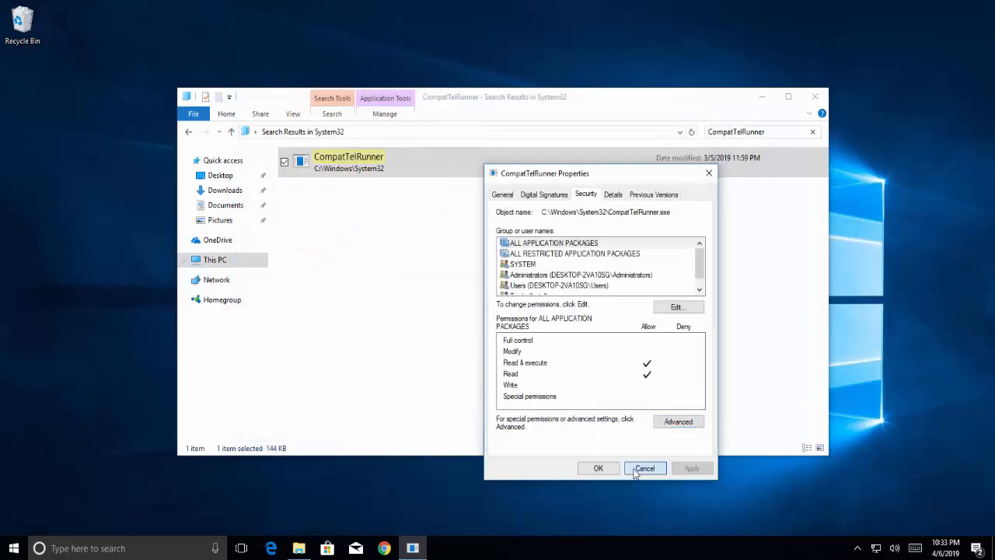
pyautogui.click(644, 468)
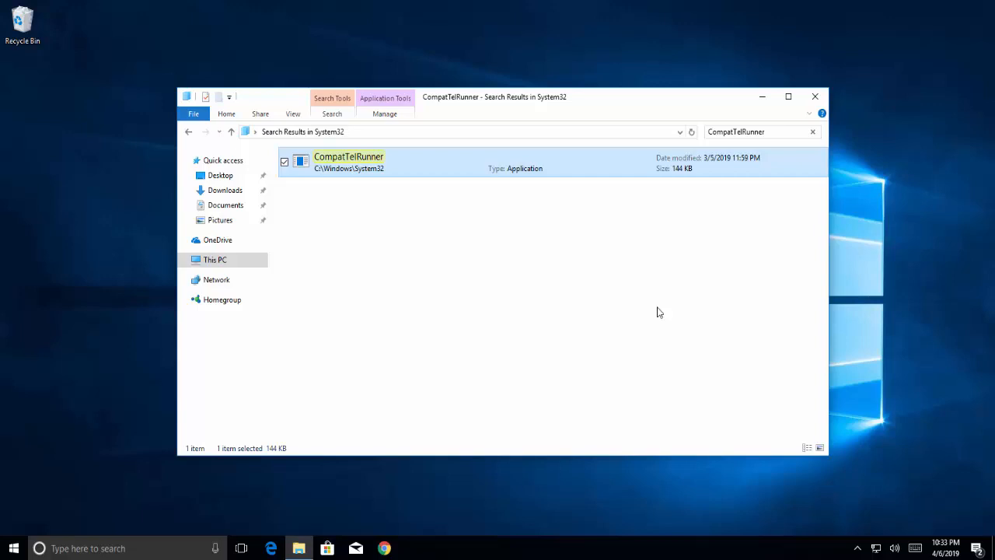